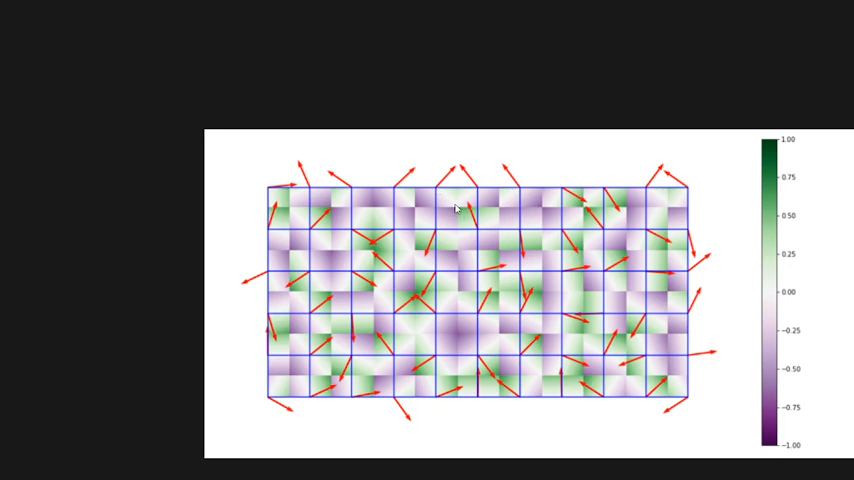
pyautogui.moveTo(434, 188)
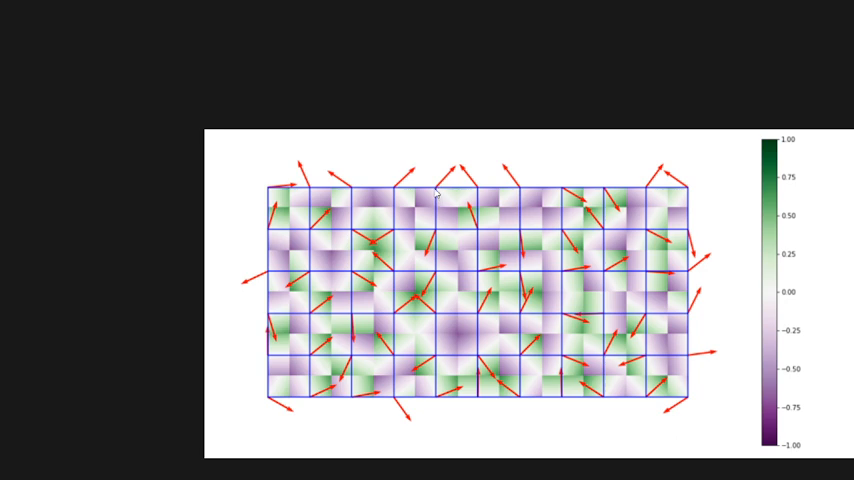
pyautogui.moveTo(438, 192)
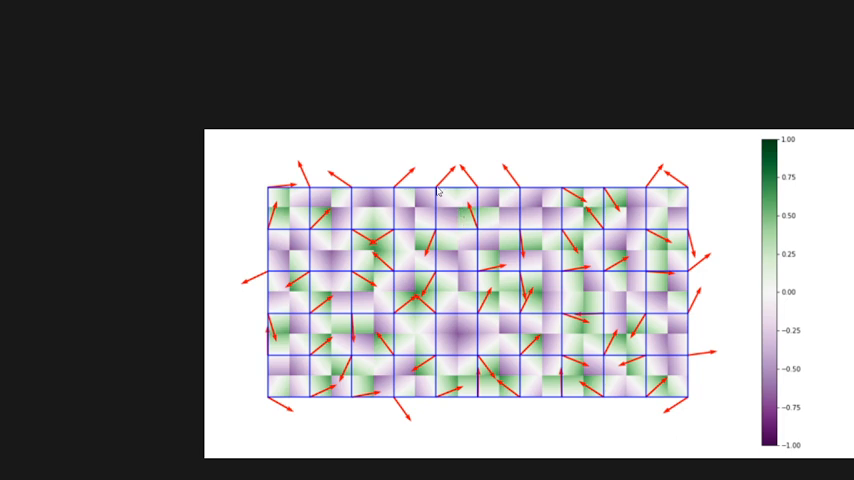
pyautogui.moveTo(470, 272)
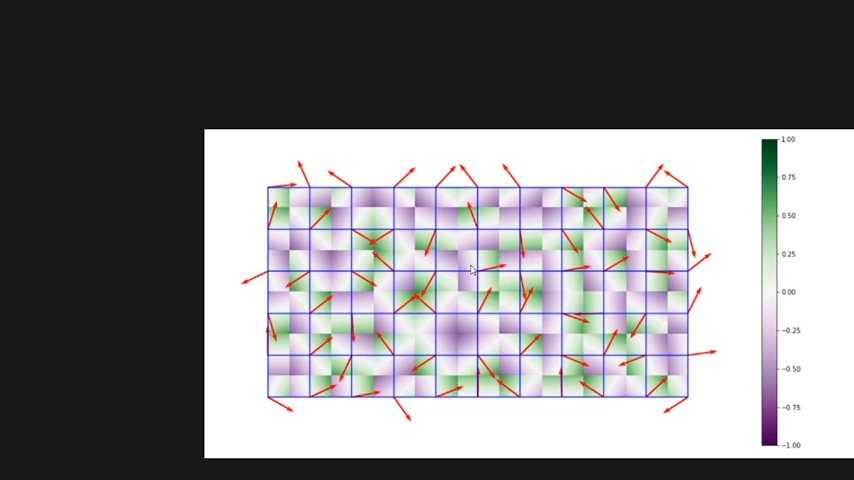
pyautogui.moveTo(528, 336)
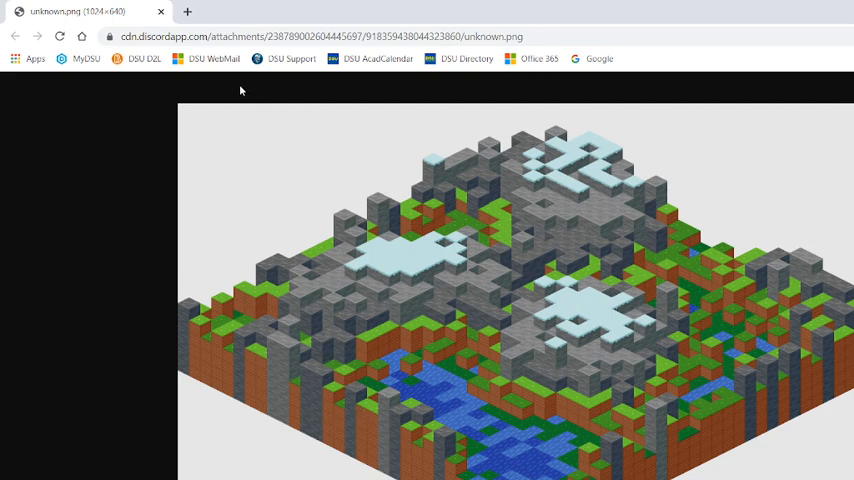
pyautogui.moveTo(268, 148)
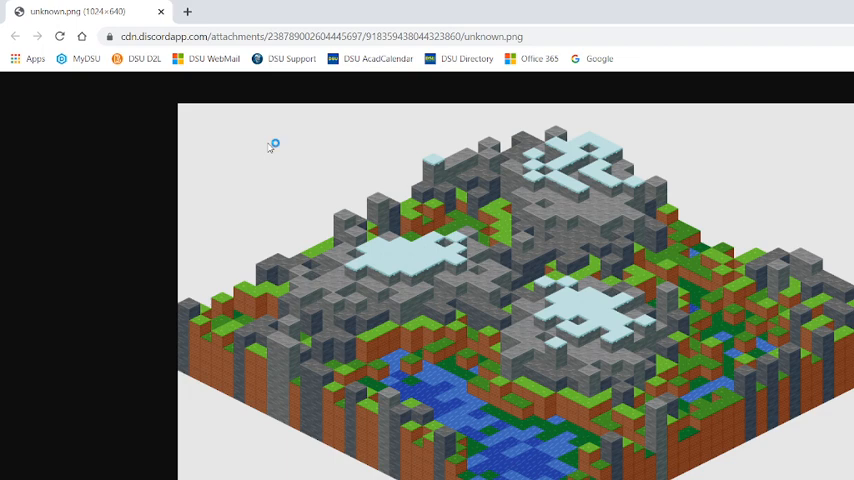
pyautogui.moveTo(270, 148)
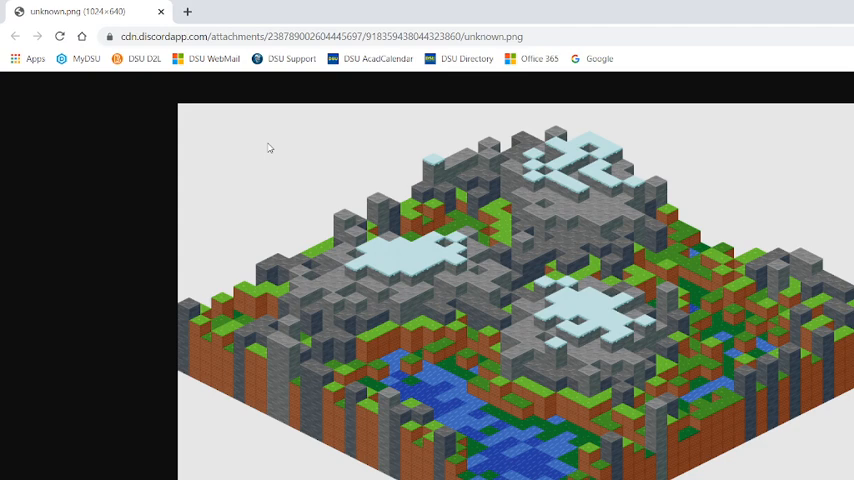
pyautogui.moveTo(490, 268)
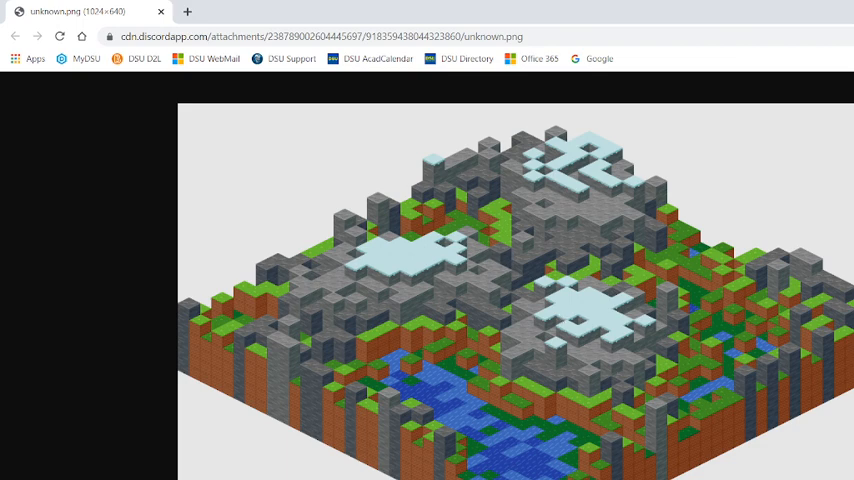
pyautogui.moveTo(512, 416)
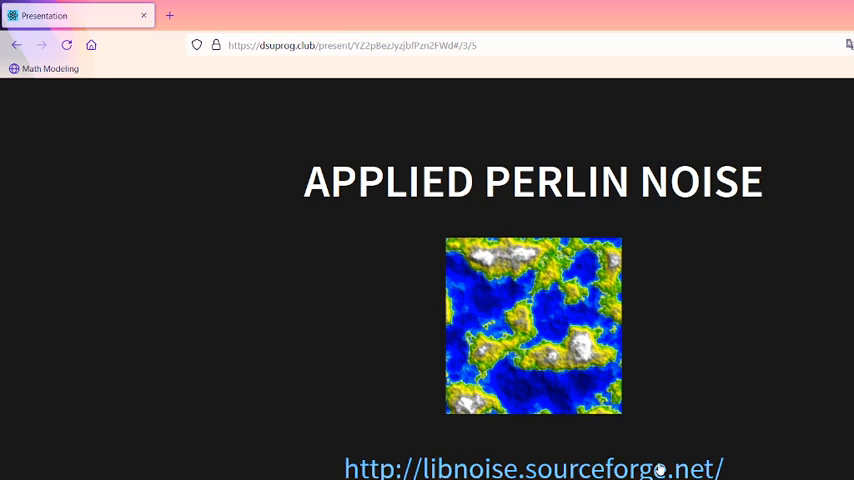
pyautogui.moveTo(560, 320)
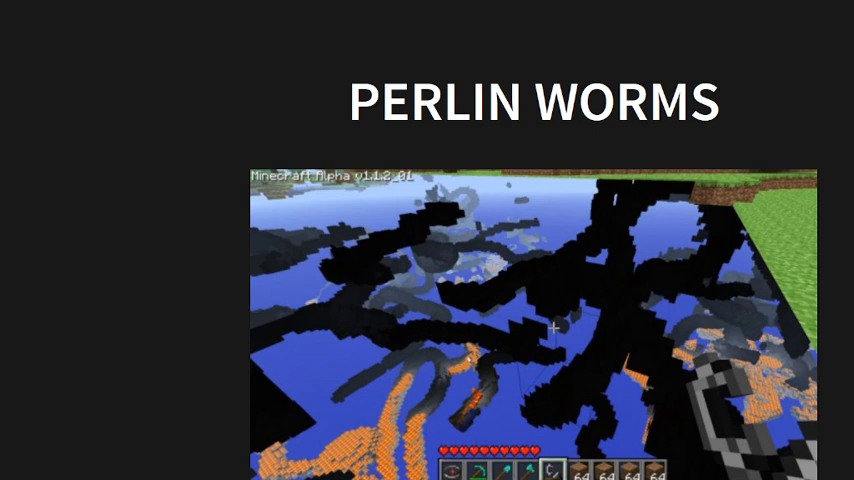
pyautogui.moveTo(478, 352)
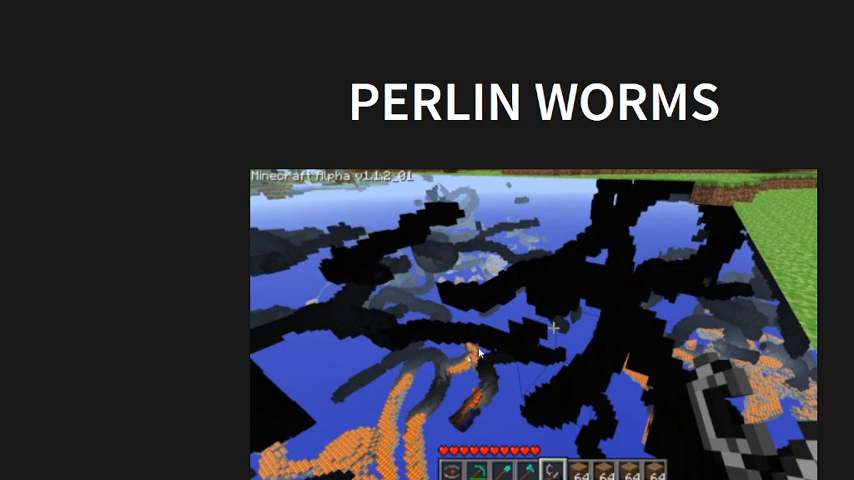
pyautogui.moveTo(584, 372)
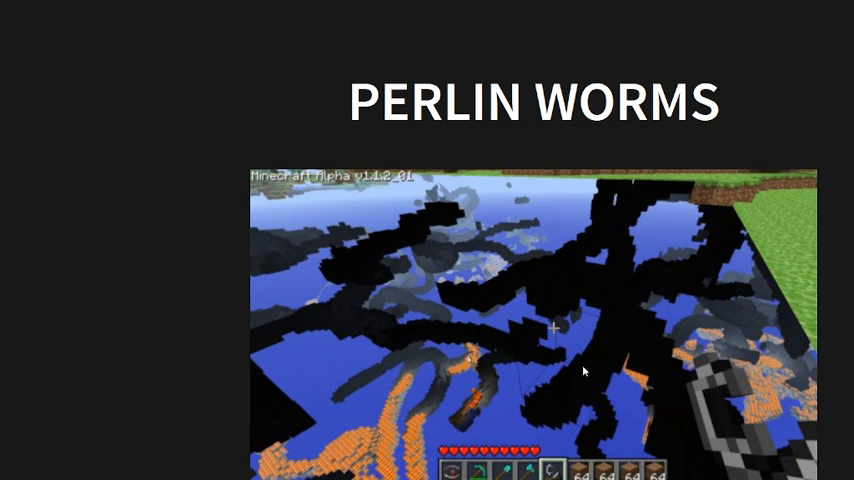
pyautogui.moveTo(534, 404)
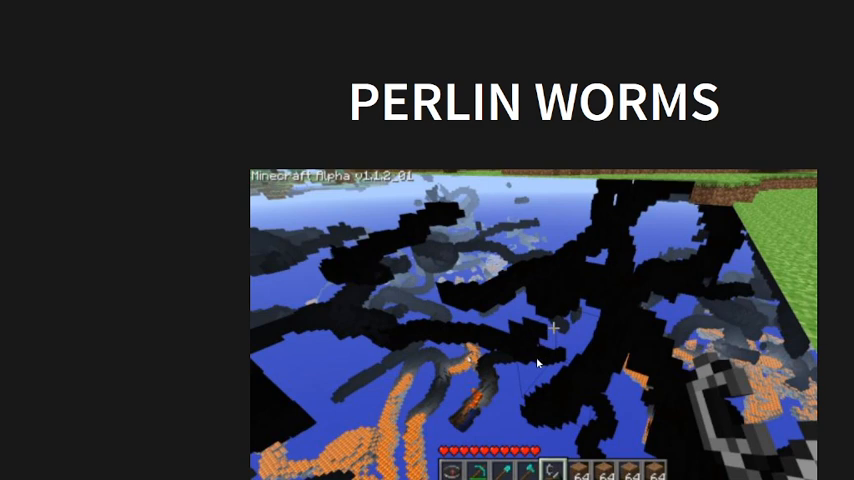
pyautogui.moveTo(596, 420)
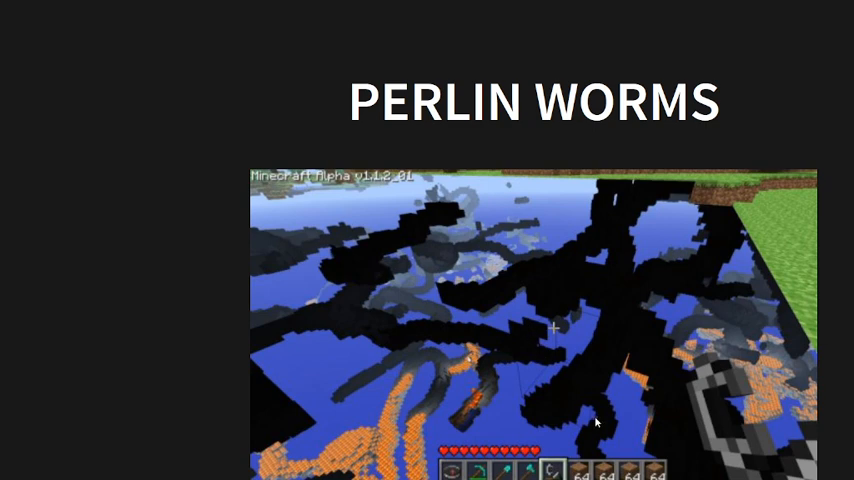
pyautogui.moveTo(548, 414)
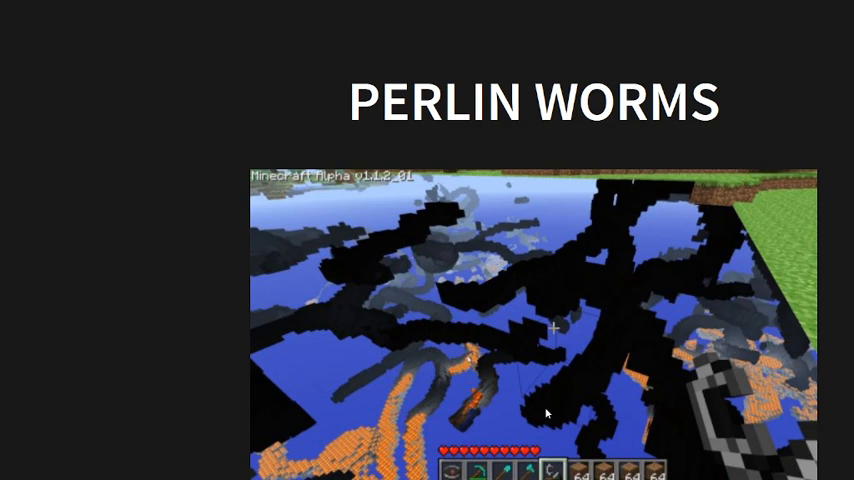
pyautogui.moveTo(560, 408)
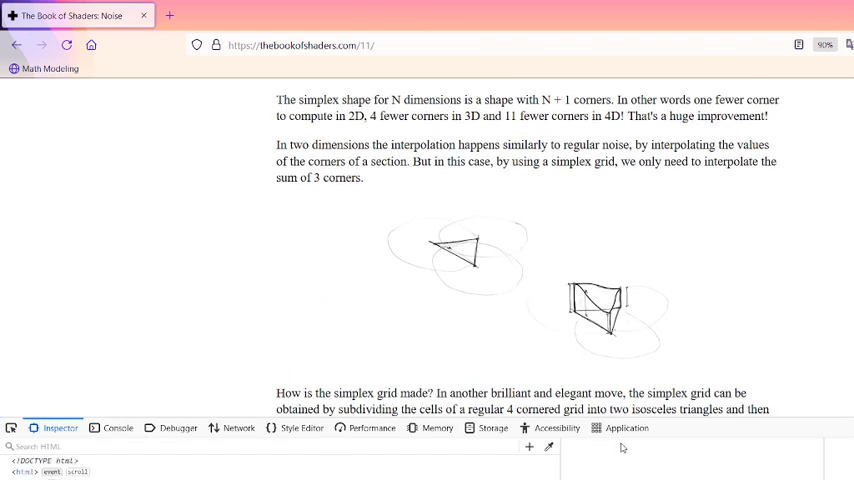
# Step: Open the slide's thebookofshaders.com link in a new tab via the link's context menu
pyautogui.scroll(-3)
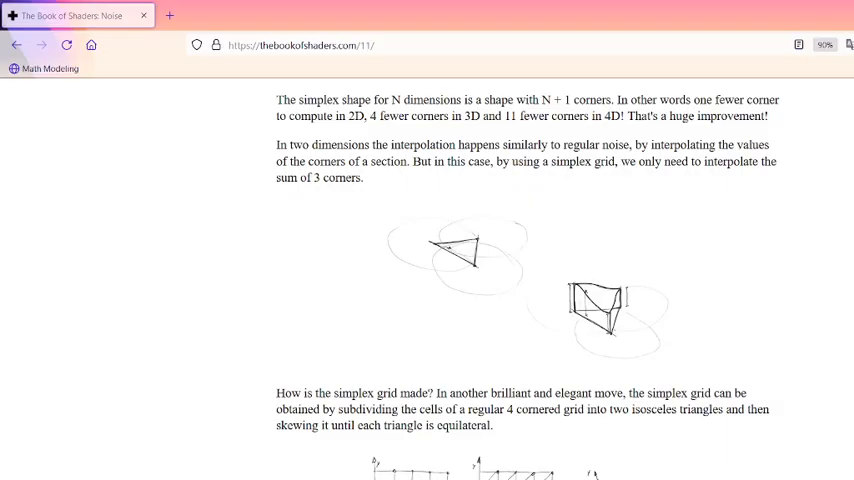
pyautogui.moveTo(408, 140)
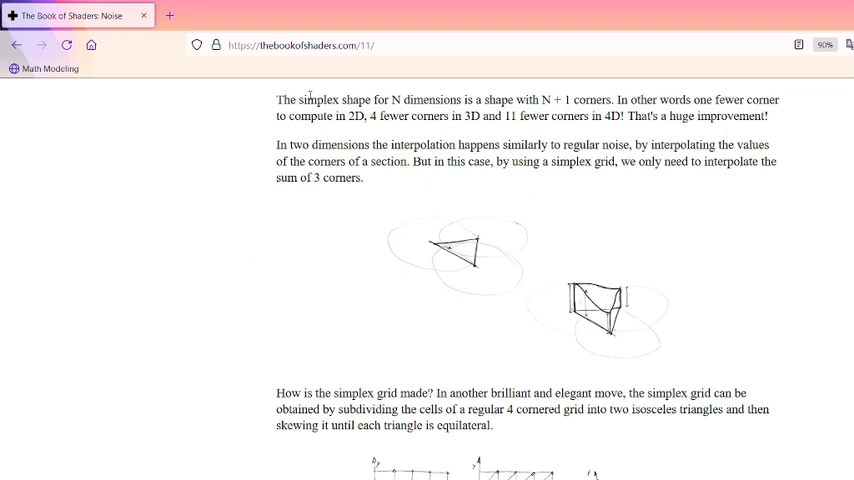
pyautogui.rightClick(532, 328)
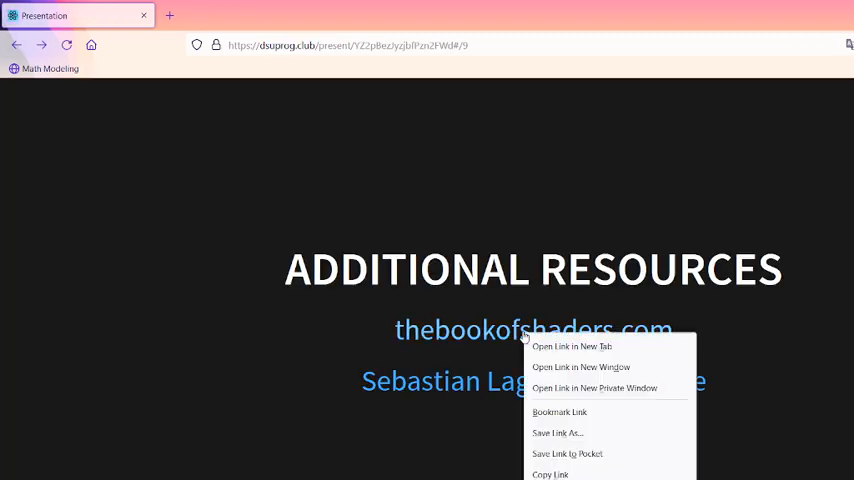
pyautogui.click(572, 346)
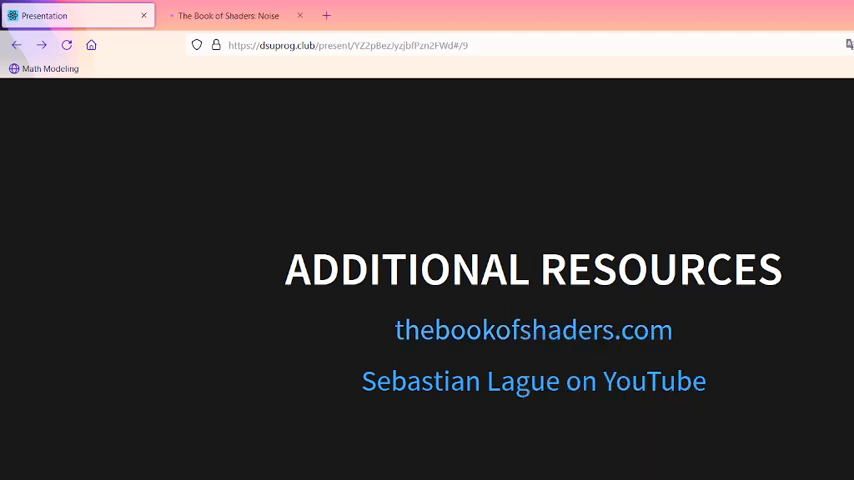
pyautogui.doubleClick(532, 330)
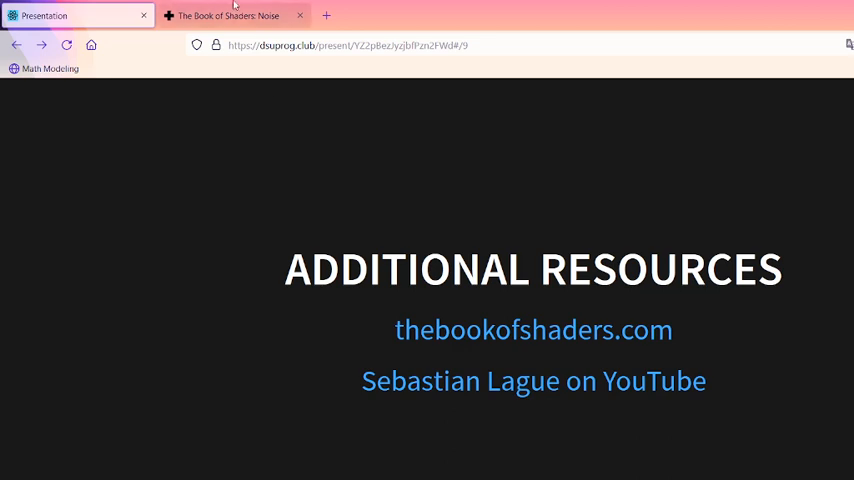
pyautogui.moveTo(230, 16)
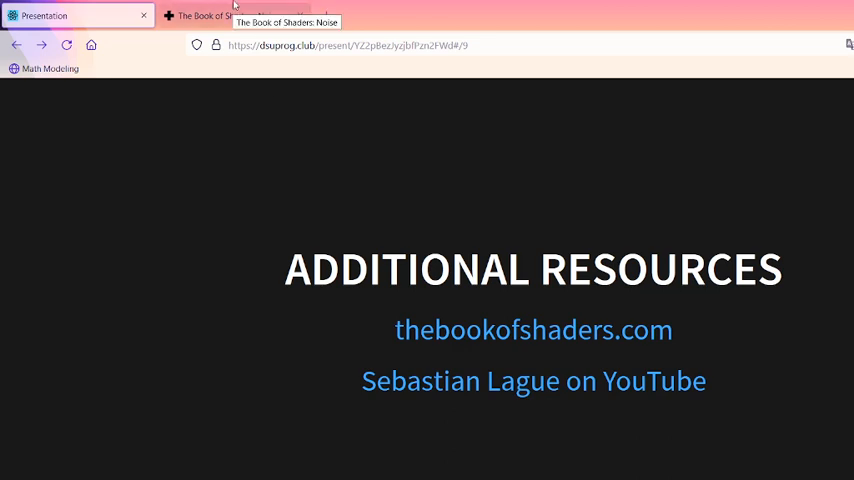
# Step: Switch to the new Book of Shaders: Noise tab showing the chapter's introduction
pyautogui.click(230, 16)
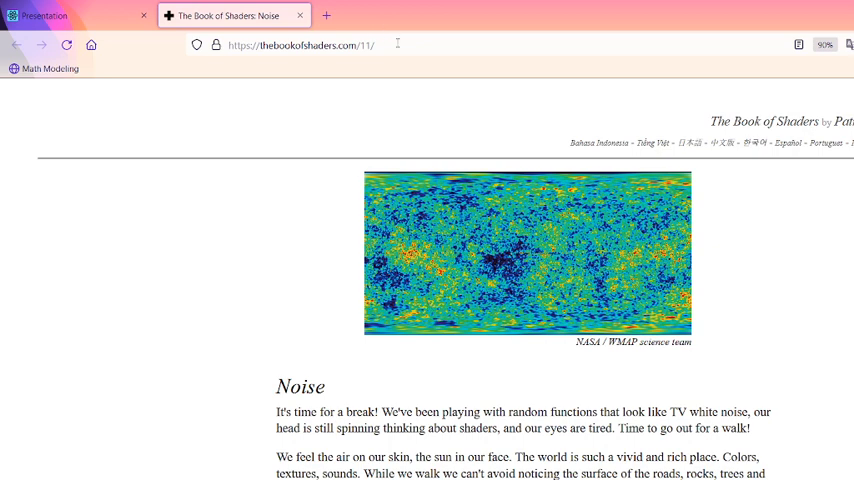
pyautogui.click(300, 44)
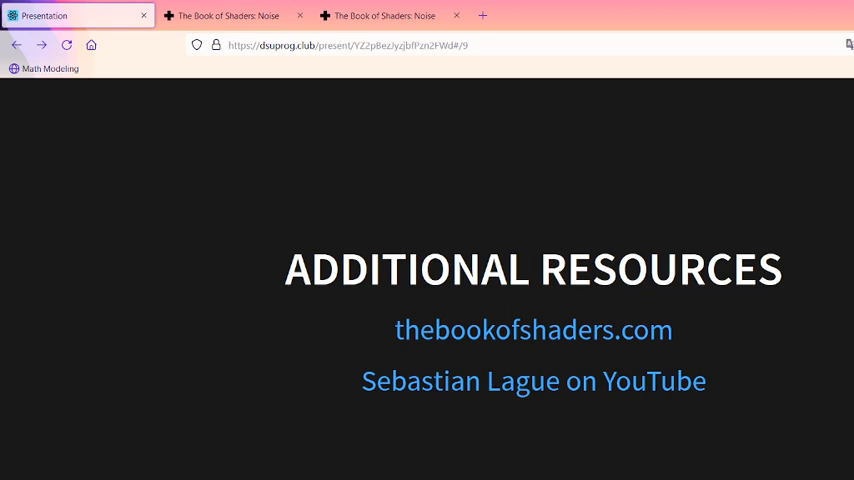
pyautogui.moveTo(474, 364)
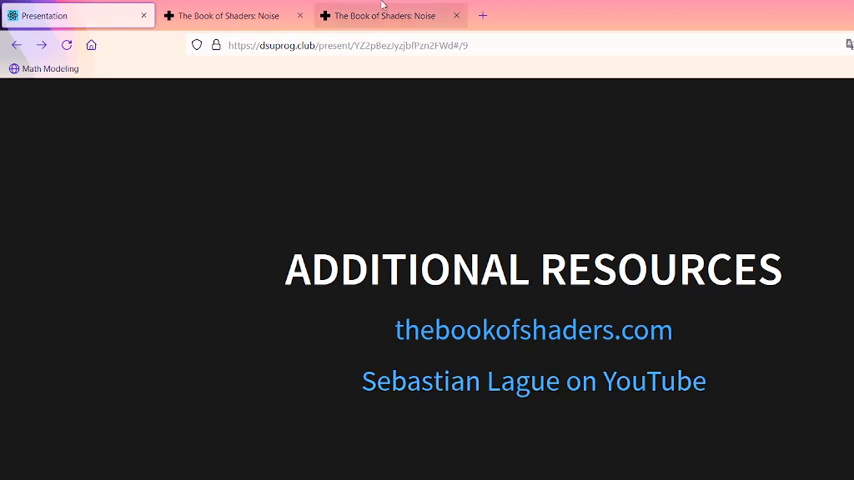
pyautogui.click(230, 16)
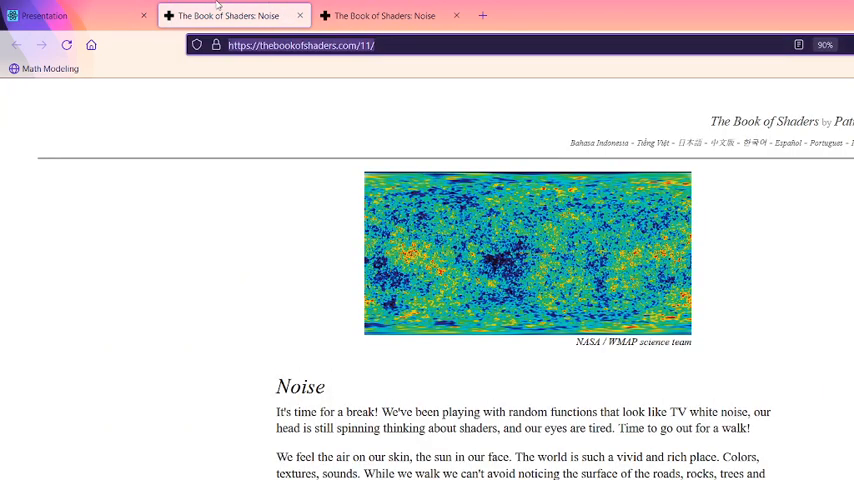
# Step: Read down through the Noise chapter's text and examples
pyautogui.scroll(-3)
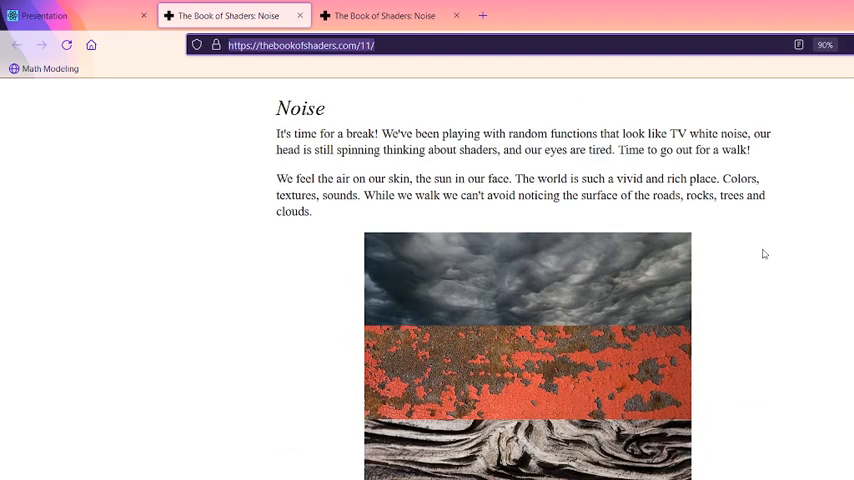
pyautogui.scroll(-3)
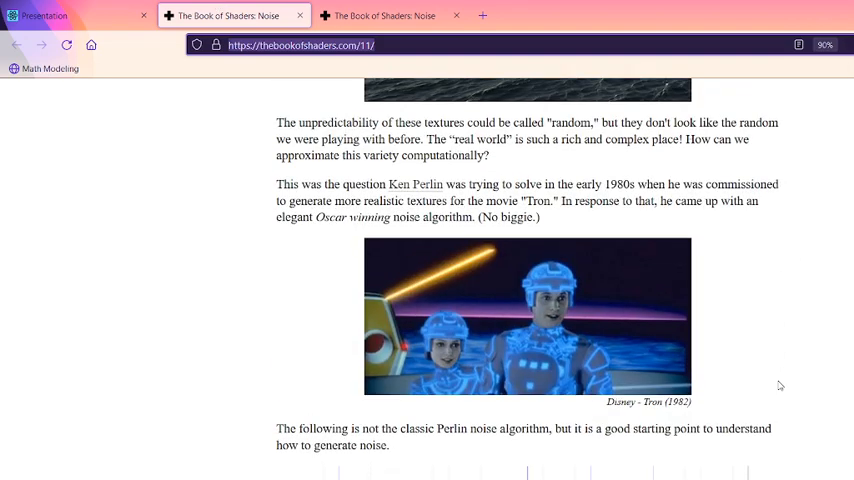
pyautogui.click(300, 44)
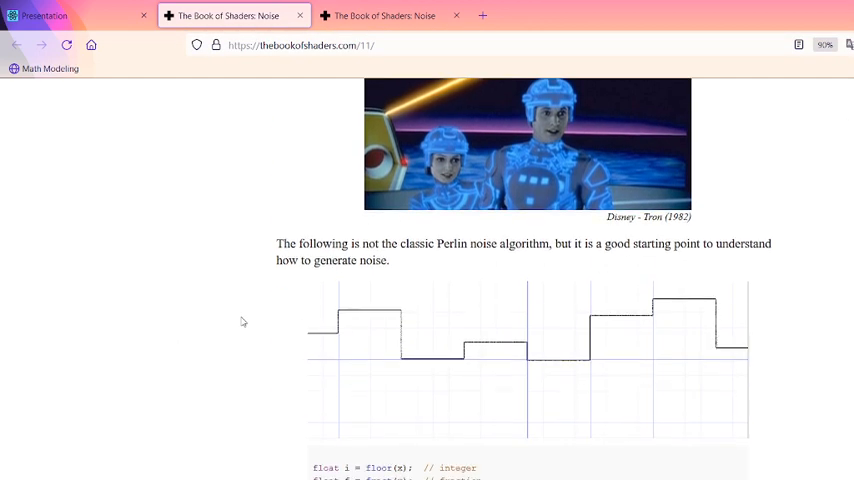
pyautogui.scroll(-3)
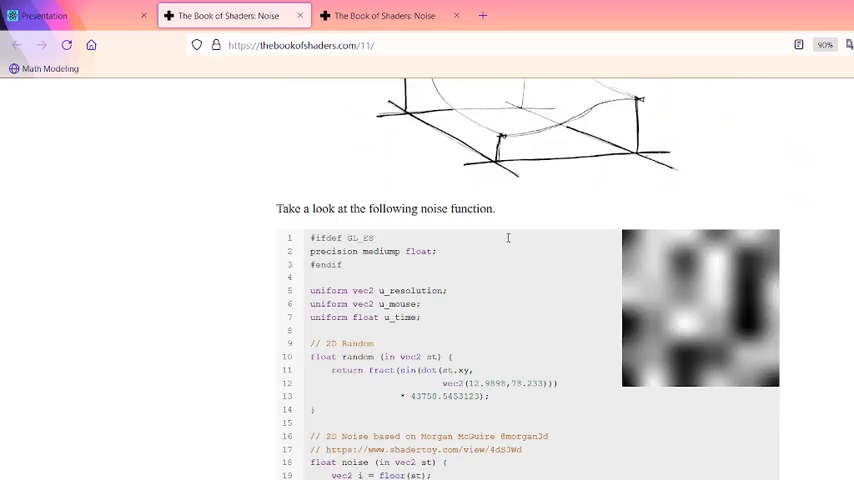
pyautogui.scroll(-3)
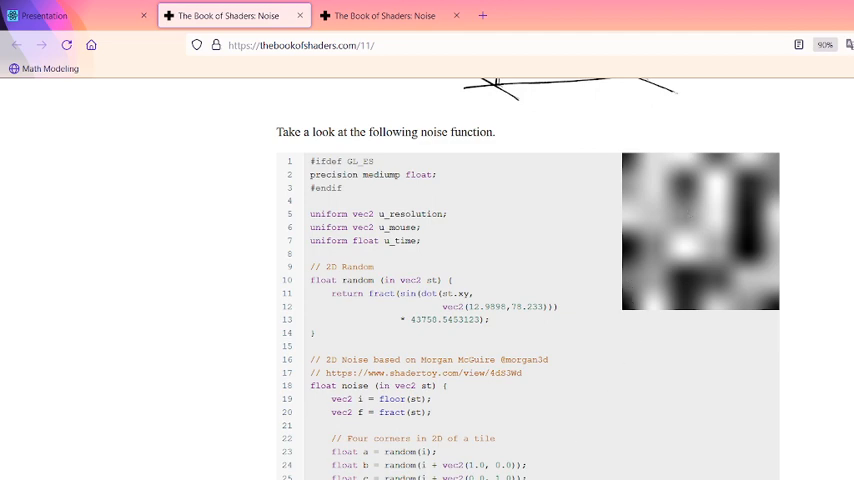
pyautogui.scroll(-3)
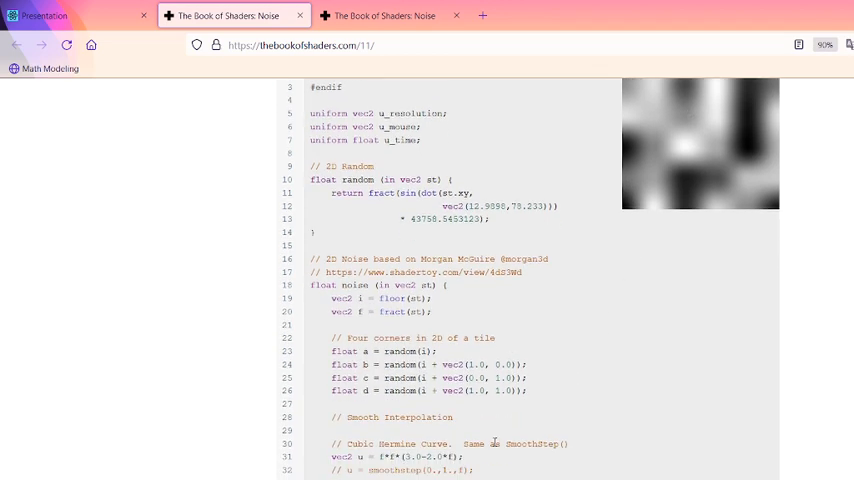
pyautogui.scroll(-3)
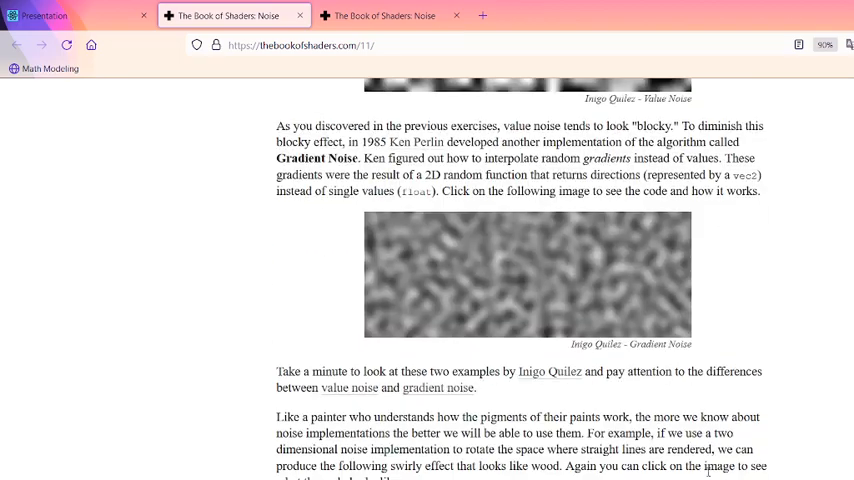
pyautogui.scroll(-3)
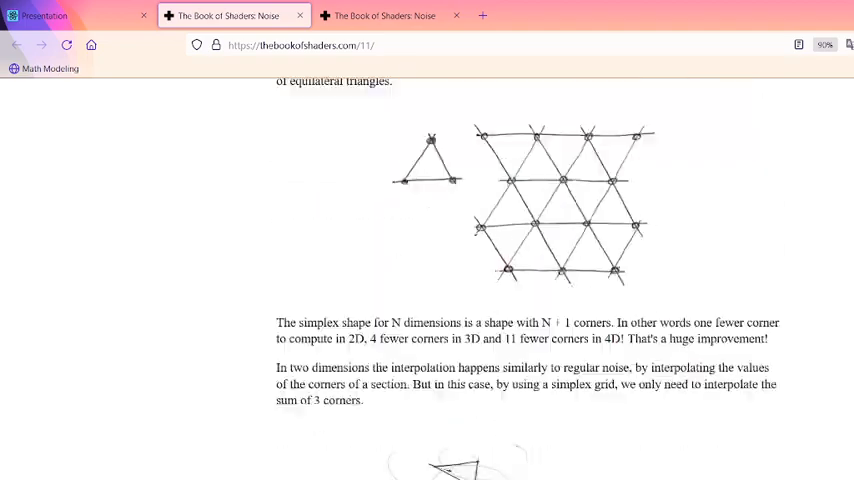
pyautogui.scroll(-3)
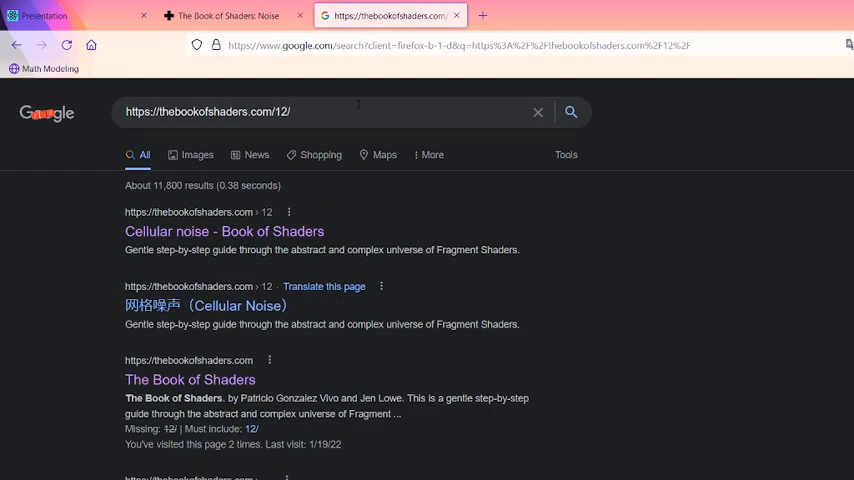
# Step: Open the Cellular noise (chapter 12) result from the thebookofshaders.com/12/ search
pyautogui.click(224, 232)
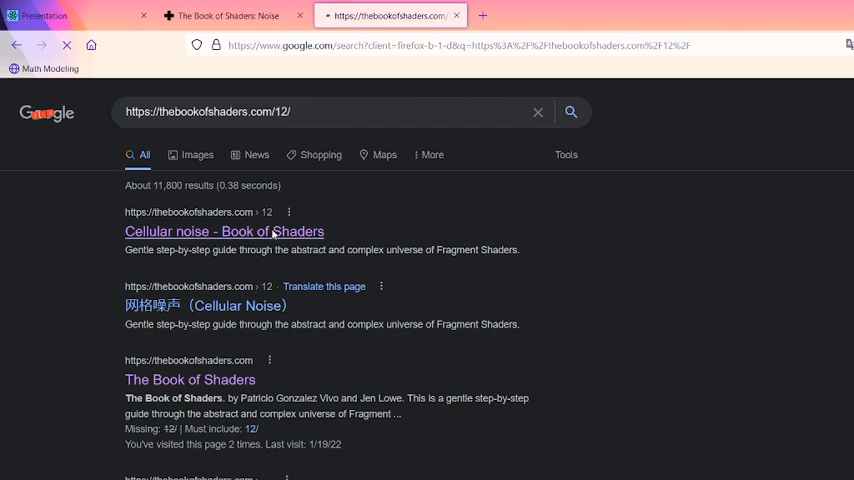
pyautogui.click(224, 232)
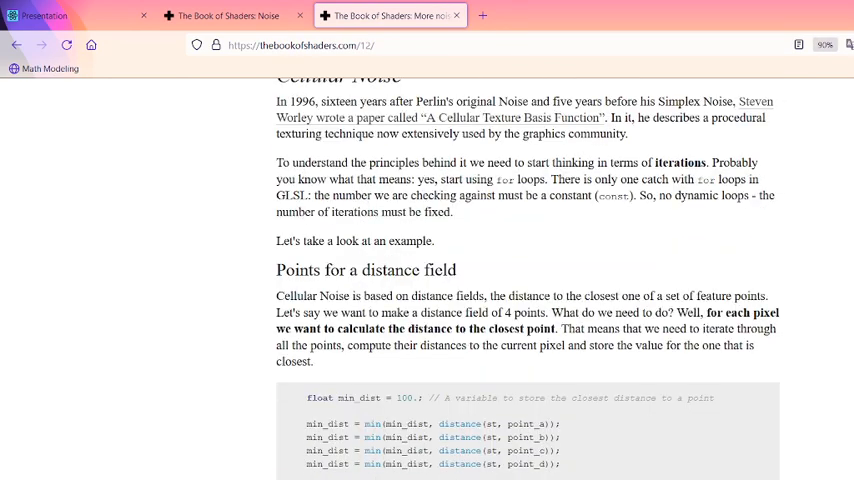
# Step: Scroll the Cellular Noise chapter to the four-cell distance-field example and its preview
pyautogui.scroll(-3)
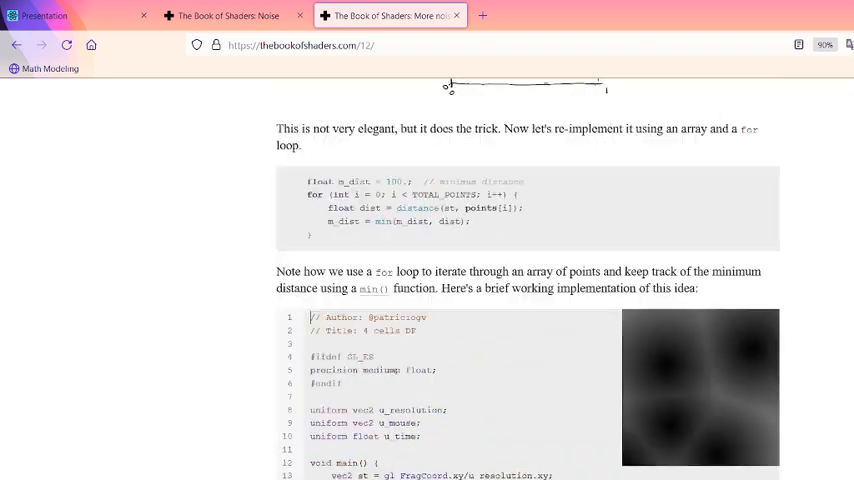
pyautogui.scroll(-3)
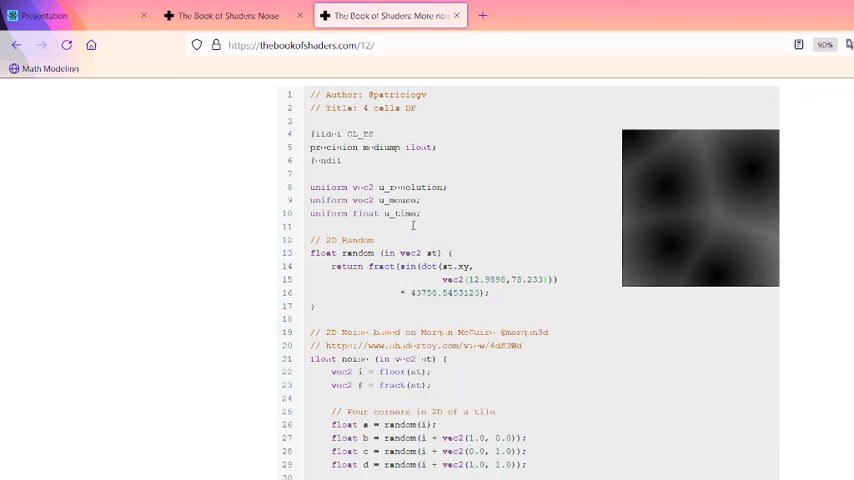
# Step: Scroll the example's code to main() and start a new color line below color += m_dist
pyautogui.scroll(-3)
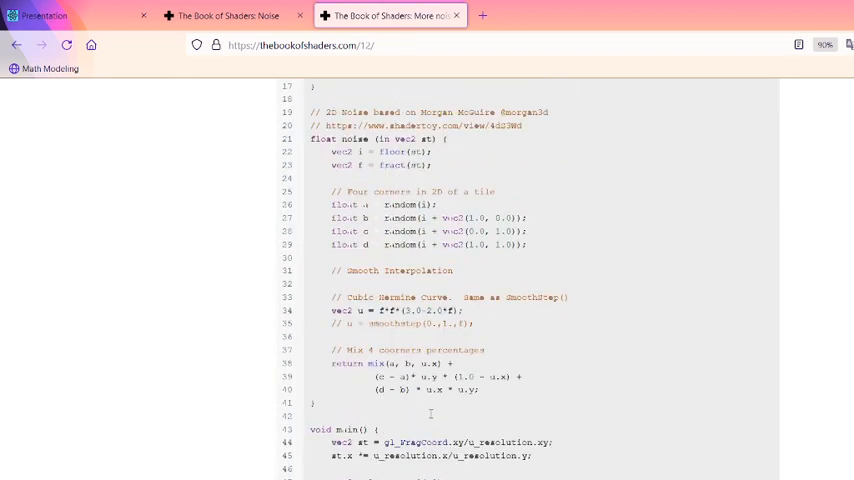
pyautogui.scroll(3)
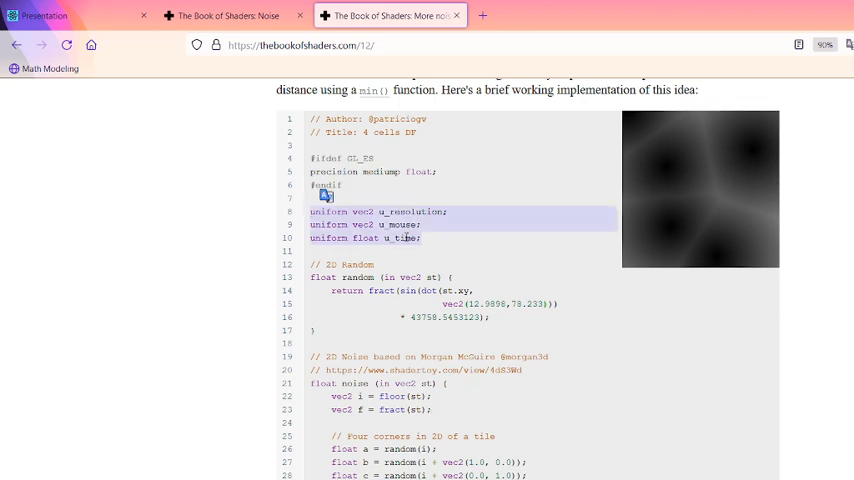
pyautogui.scroll(-3)
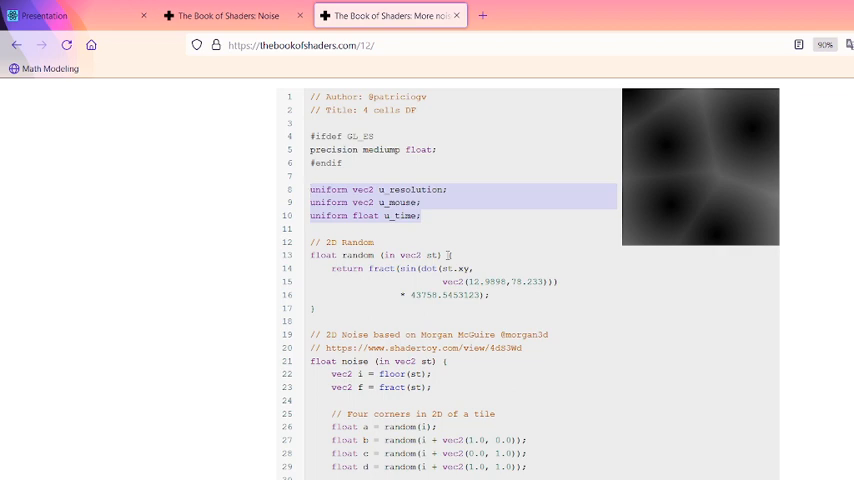
pyautogui.scroll(-3)
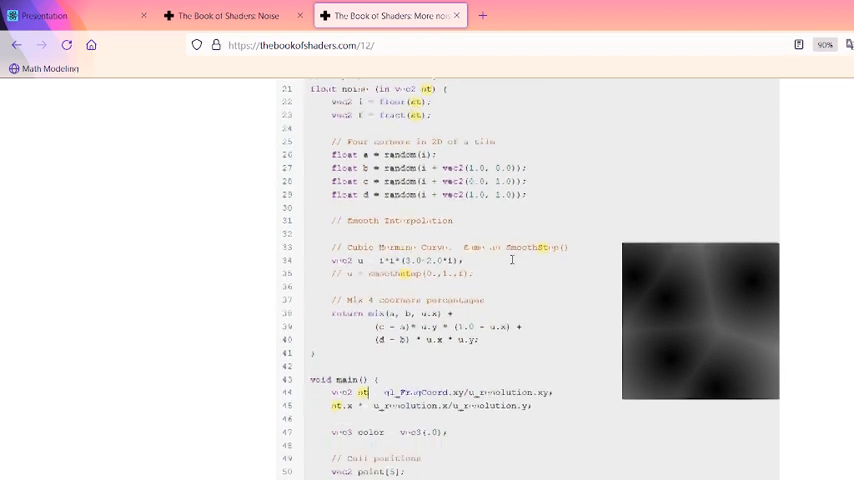
pyautogui.scroll(-3)
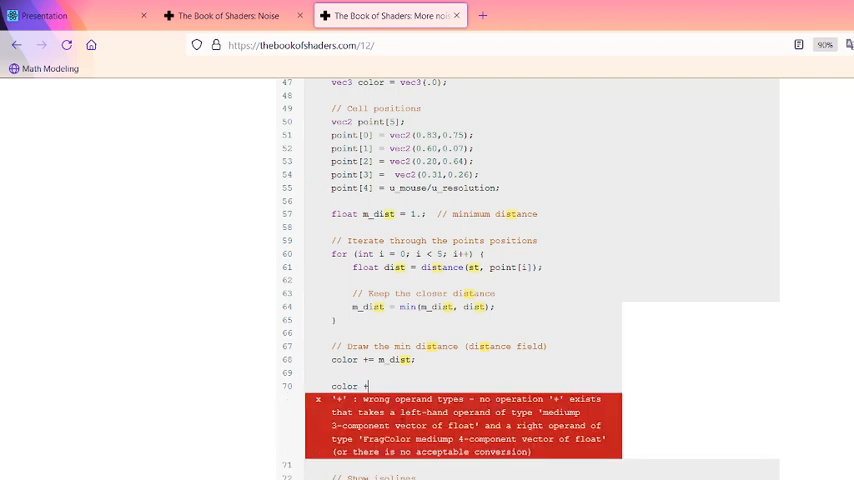
# Step: Add color += vec3(0.1, 0, 0); after the distance-field line, giving a brownish preview
pyautogui.click(368, 386)
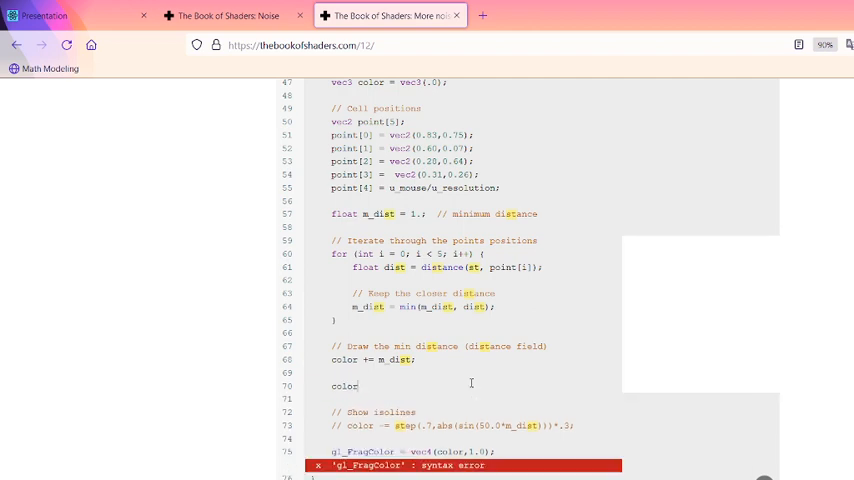
pyautogui.write('+= vec3')
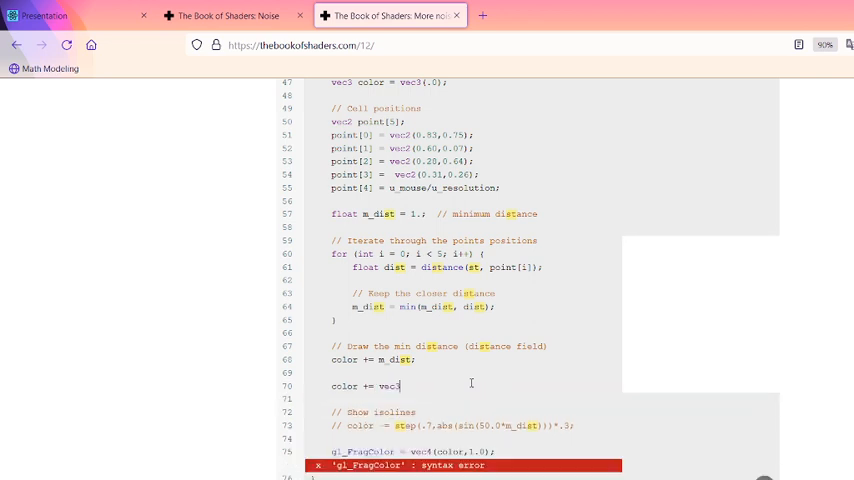
pyautogui.write('()')
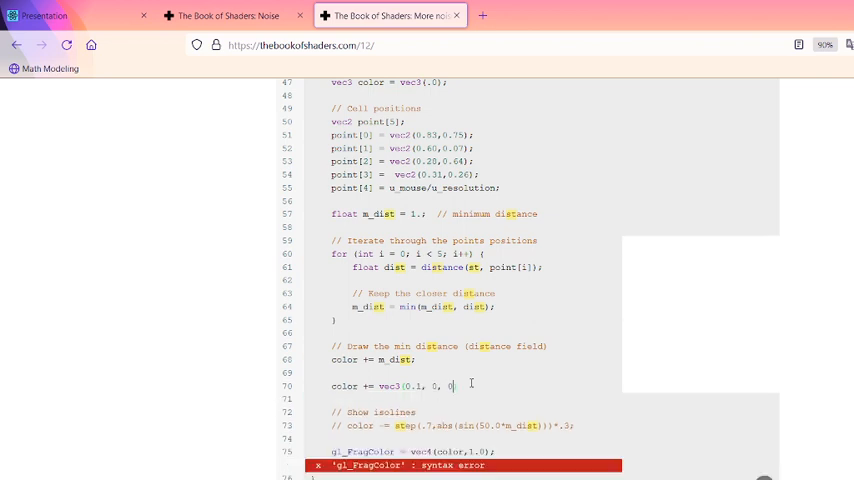
pyautogui.write(';')
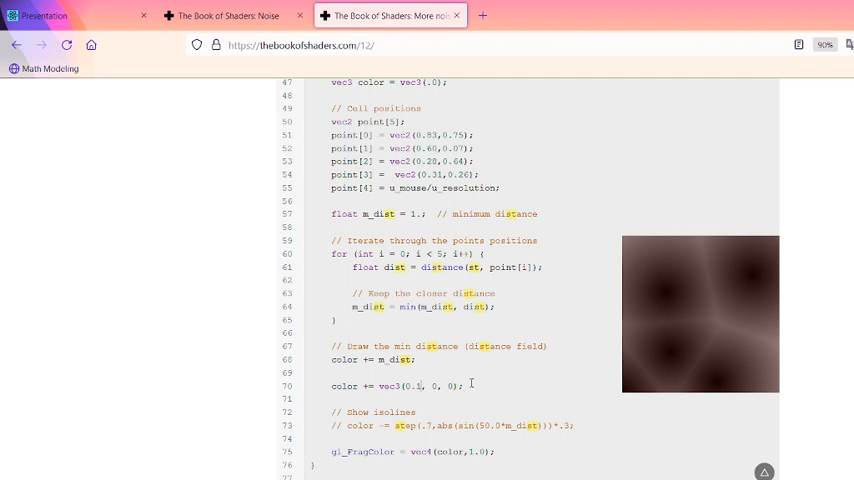
pyautogui.doubleClick(344, 386)
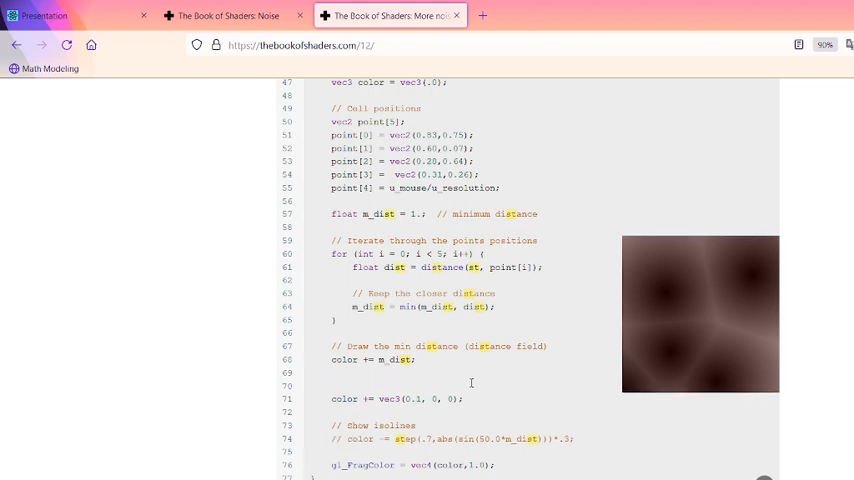
pyautogui.click(332, 386)
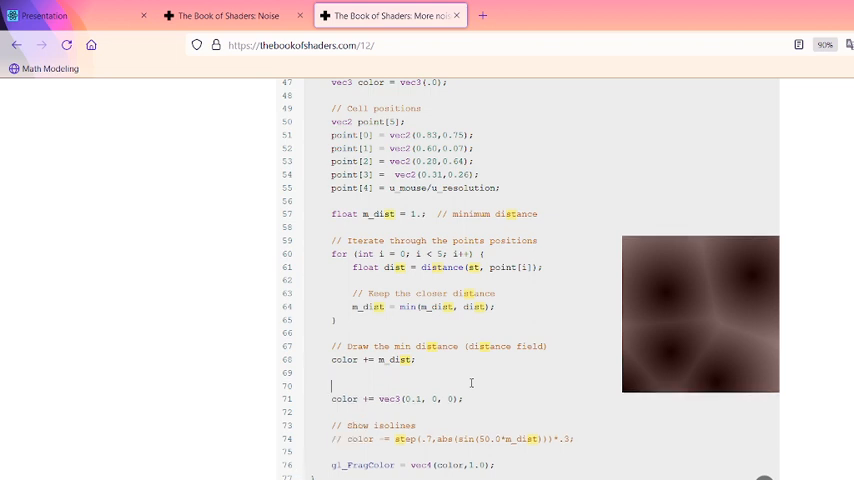
# Step: Wrap the tint in if(color.r < .2){ ... } with red 0.5, producing red circles at cell points
pyautogui.write('if')
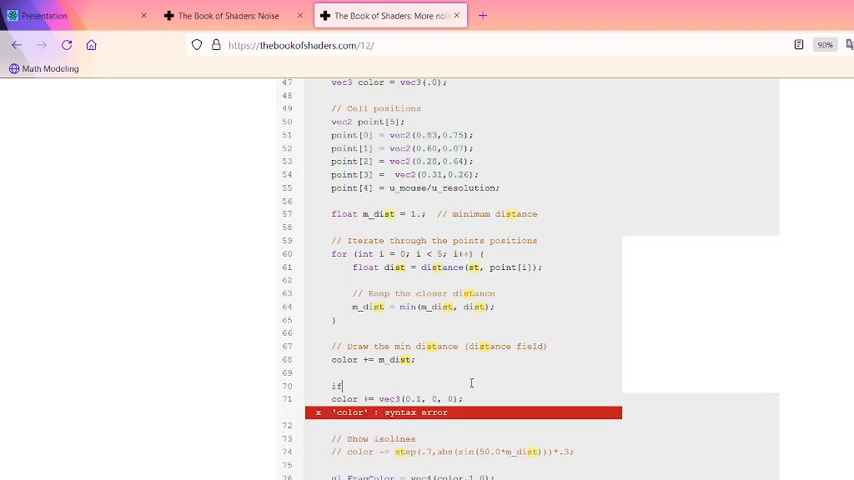
pyautogui.write('(color')
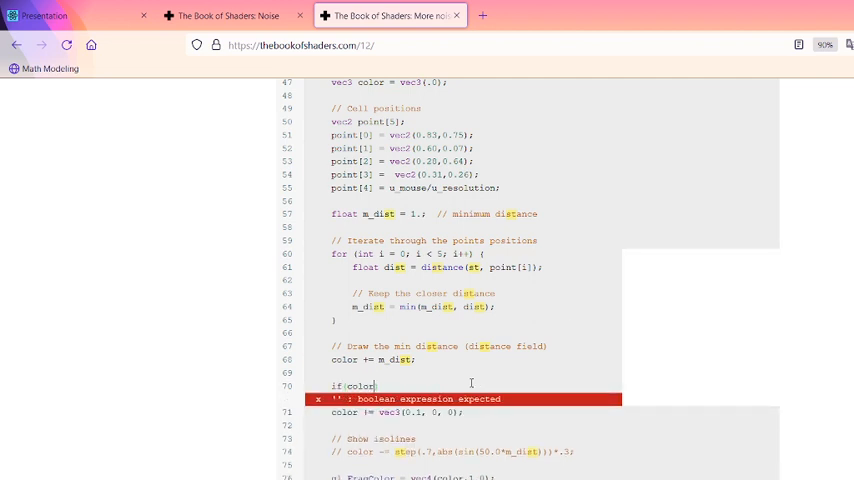
pyautogui.write('.r')
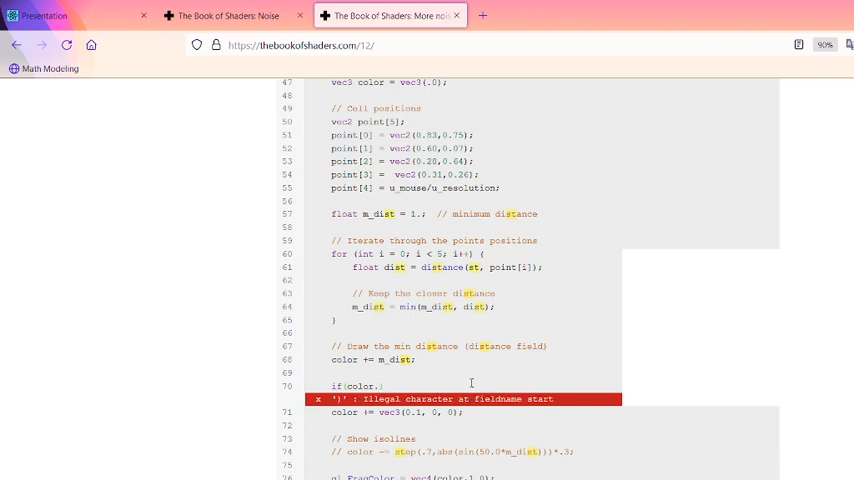
pyautogui.write('x')
pyautogui.write('r < .2')
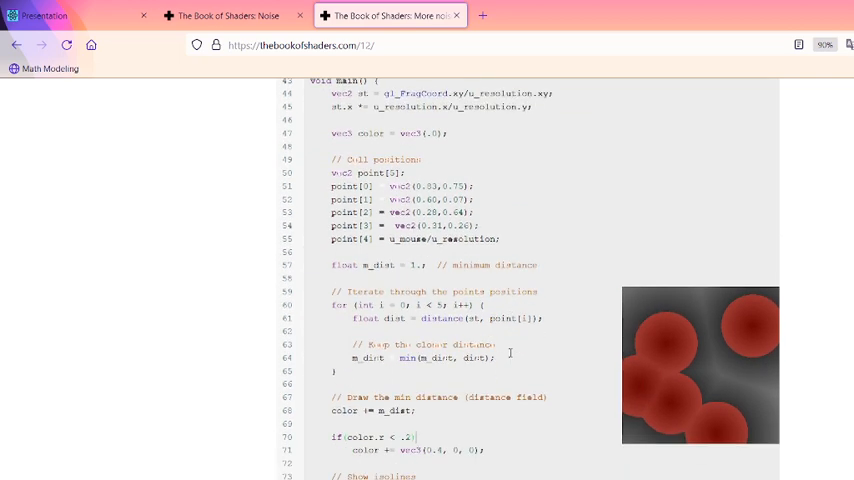
# Step: Paste the Noise chapter's noise function into the cellular editor and add vec2 pos = vec2(st*5.0); float n = noise(pos);
pyautogui.scroll(-3)
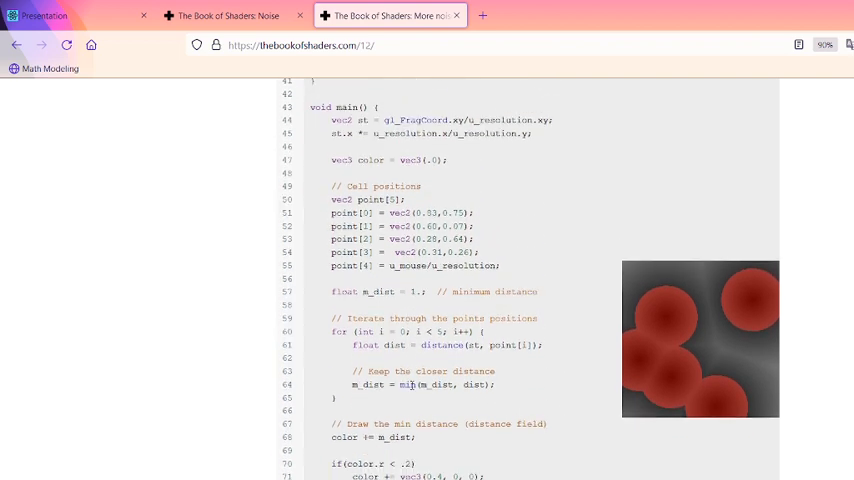
pyautogui.scroll(-3)
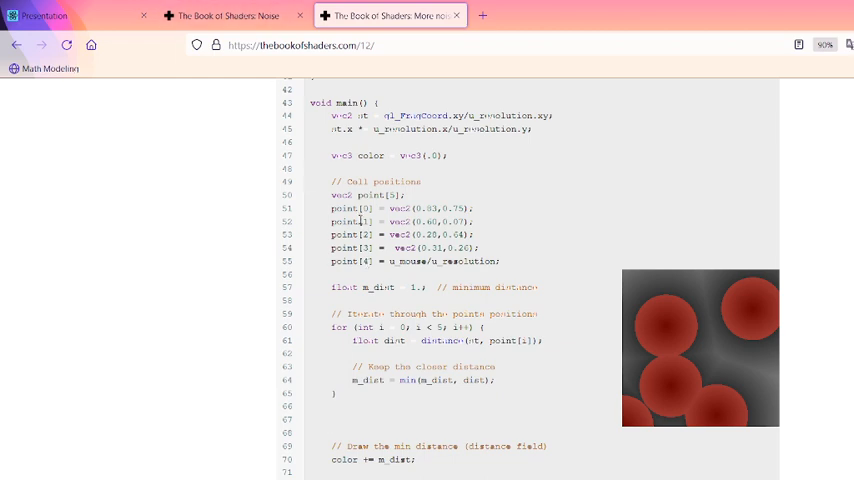
pyautogui.scroll(-3)
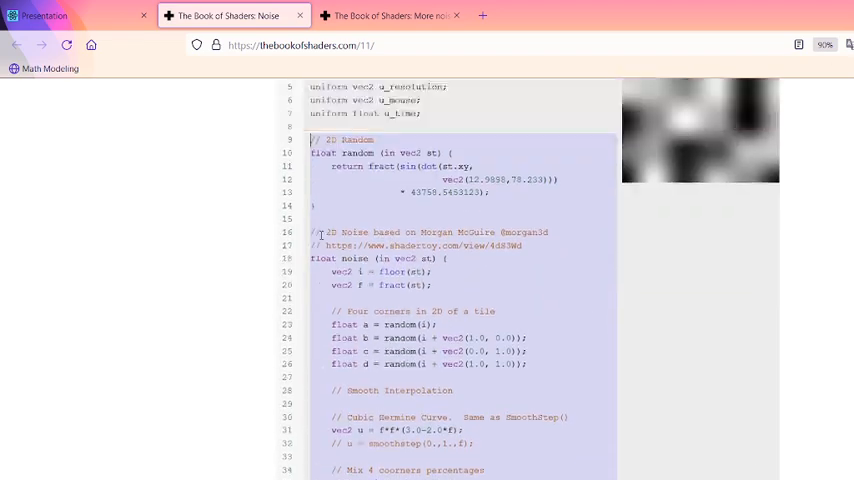
pyautogui.scroll(-3)
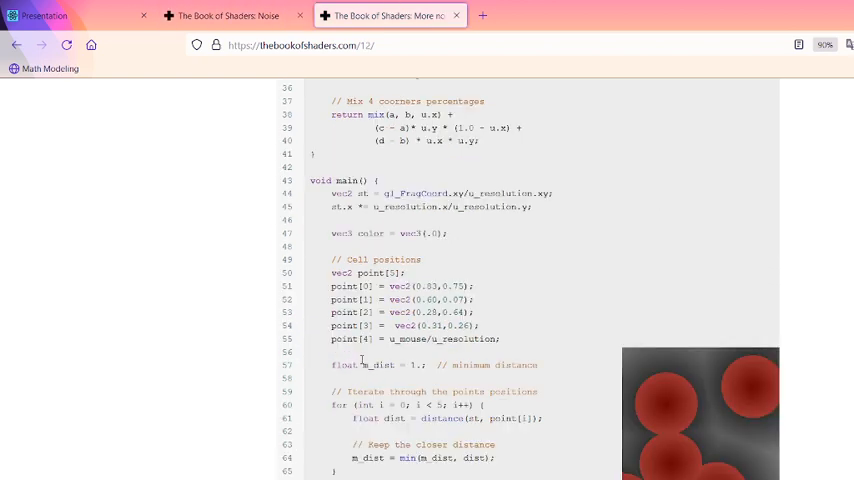
pyautogui.scroll(-3)
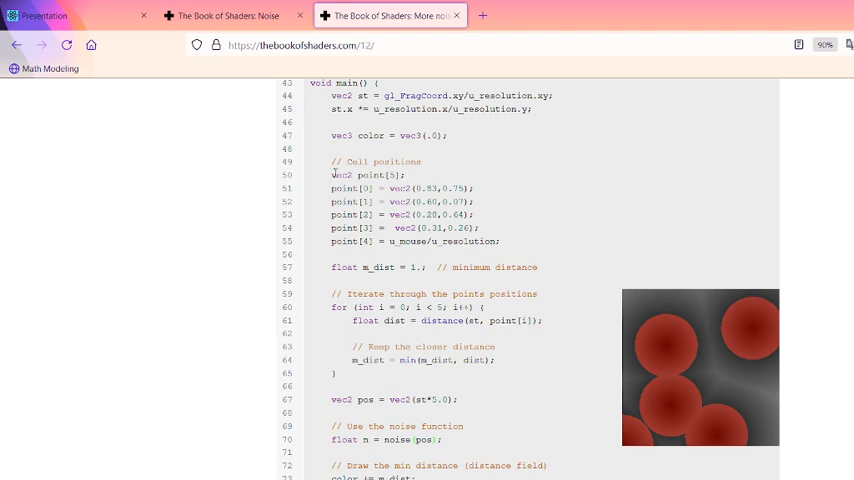
pyautogui.click(228, 16)
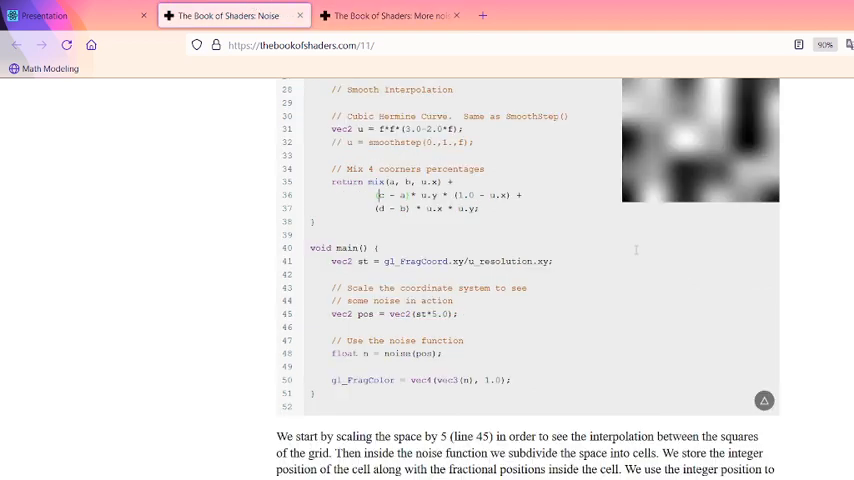
# Step: Add a color line mixing in vec3(n * .7) so the preview shows grey noise with red patches
pyautogui.scroll(3)
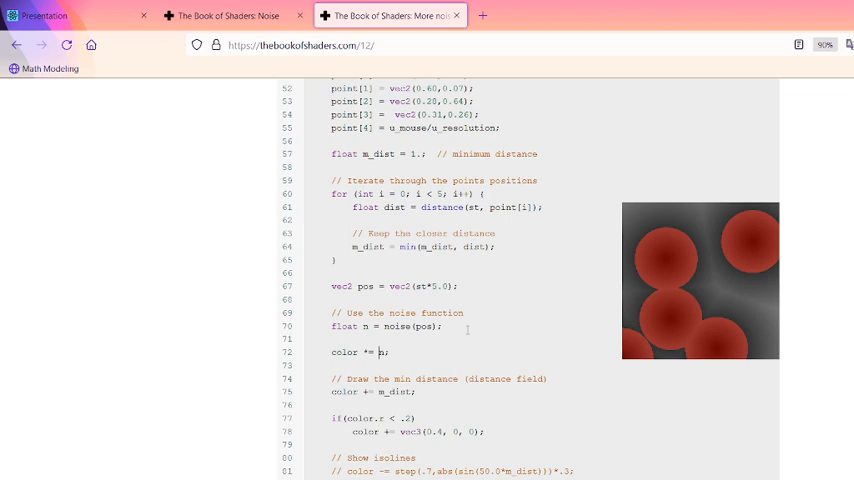
pyautogui.write('vec2')
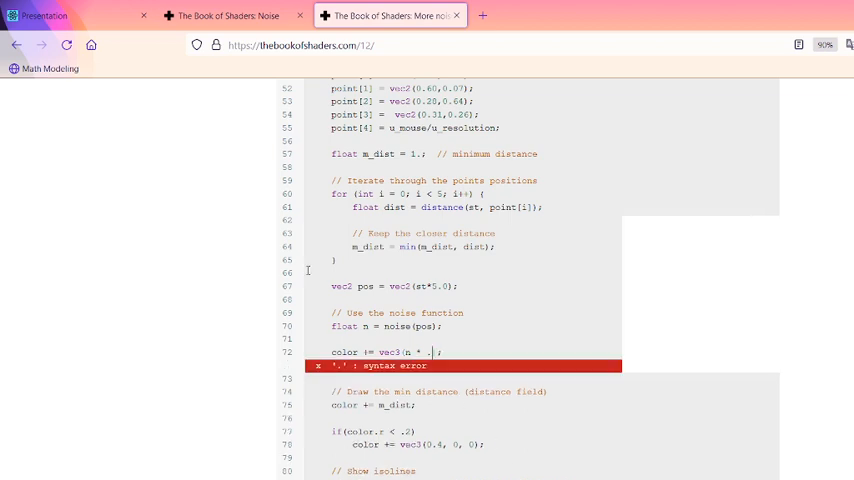
pyautogui.write('.6')
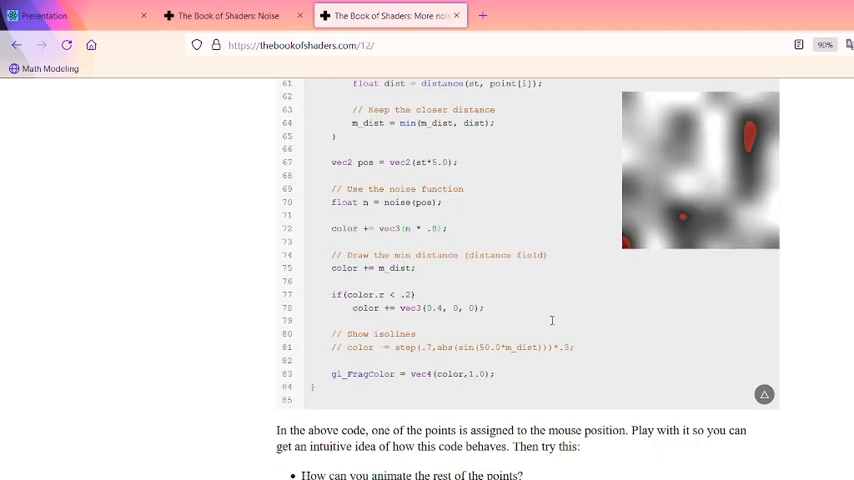
pyautogui.scroll(-3)
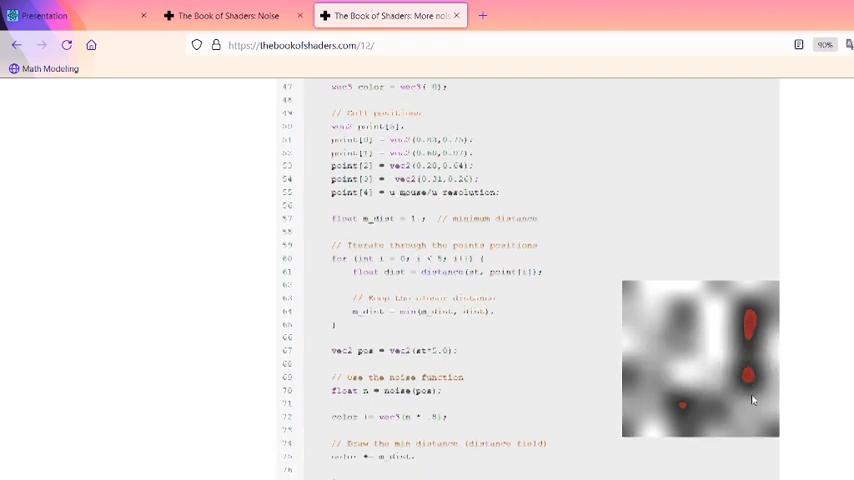
pyautogui.scroll(-3)
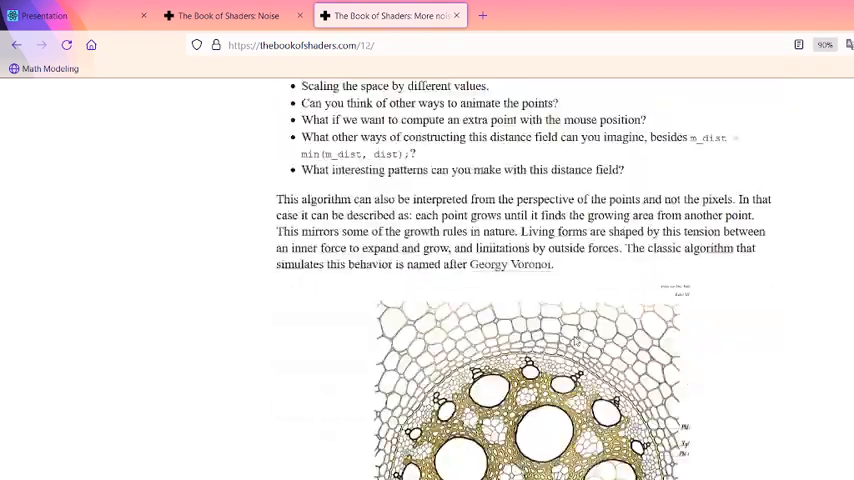
# Step: Scroll down to the five-point array example using min() distance and its grey cell preview
pyautogui.scroll(-3)
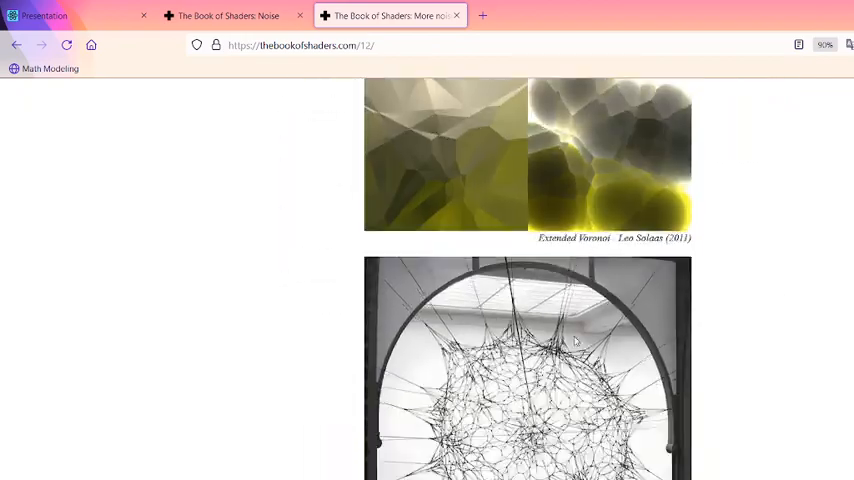
pyautogui.scroll(-3)
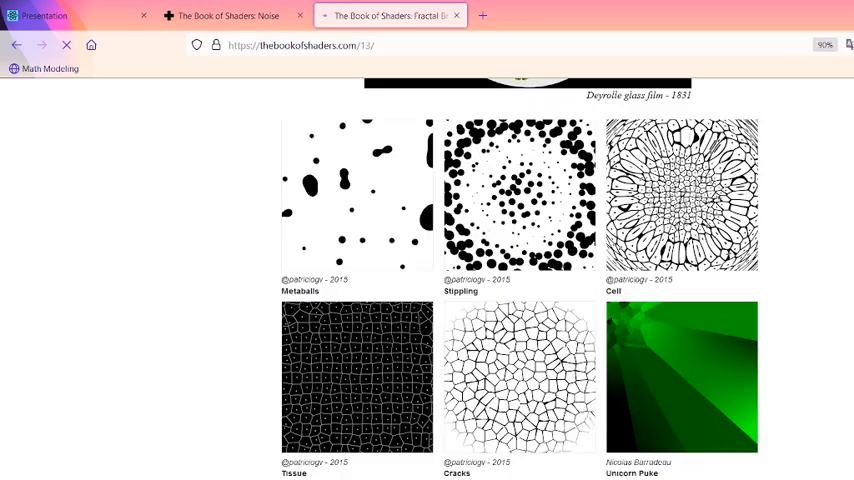
pyautogui.scroll(-3)
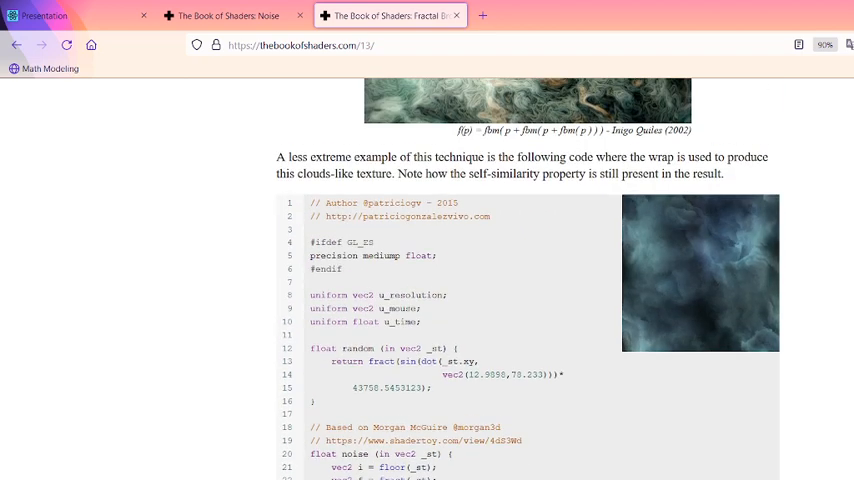
pyautogui.scroll(-3)
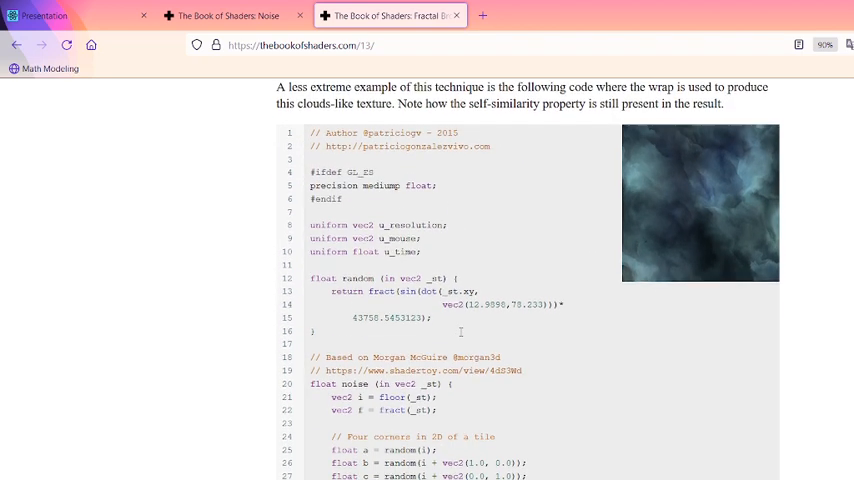
pyautogui.scroll(-3)
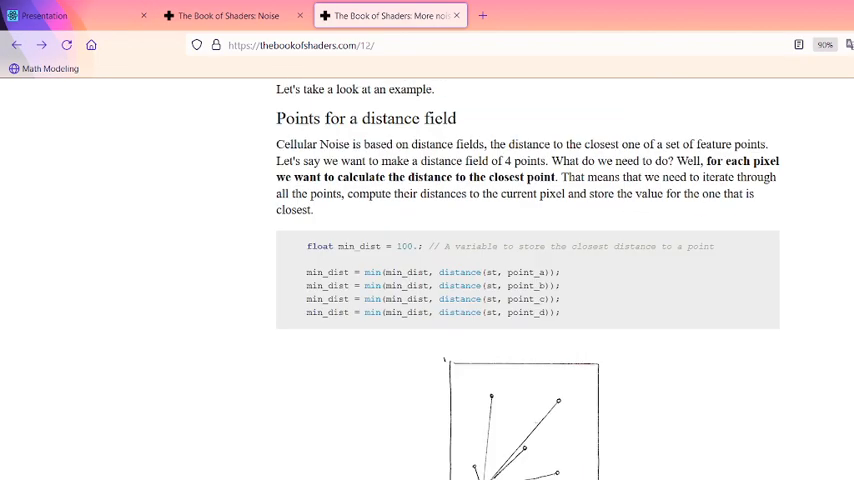
pyautogui.scroll(-3)
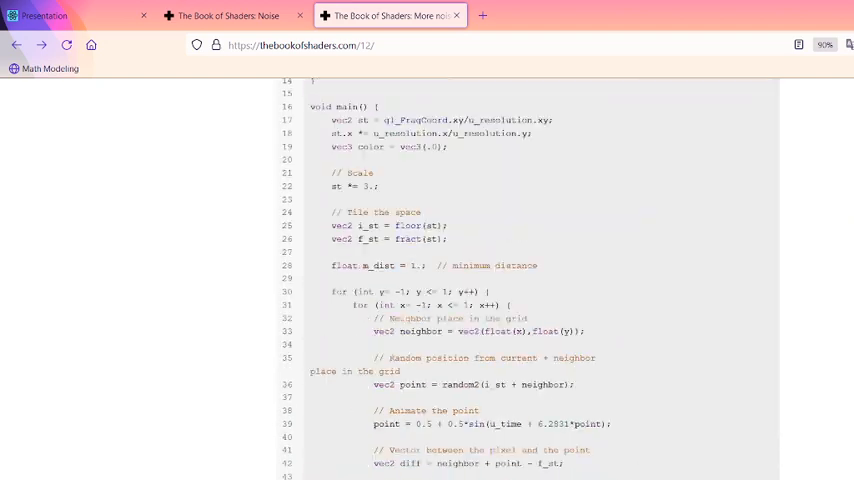
pyautogui.scroll(3)
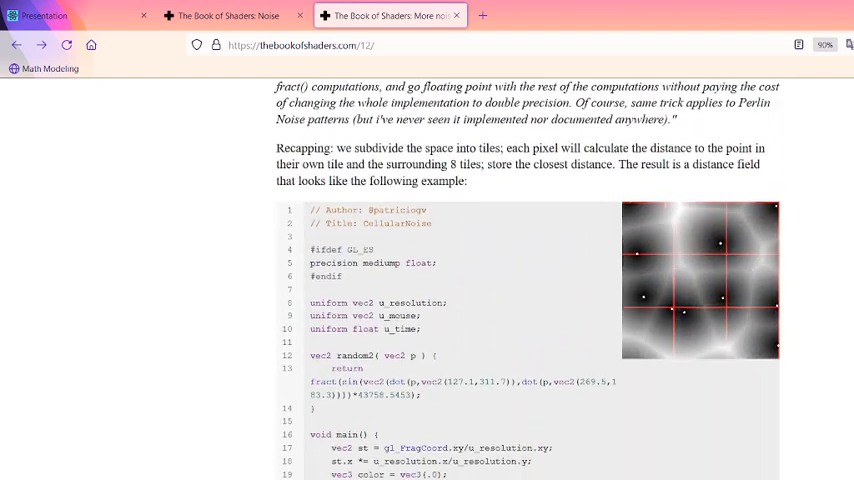
pyautogui.scroll(-3)
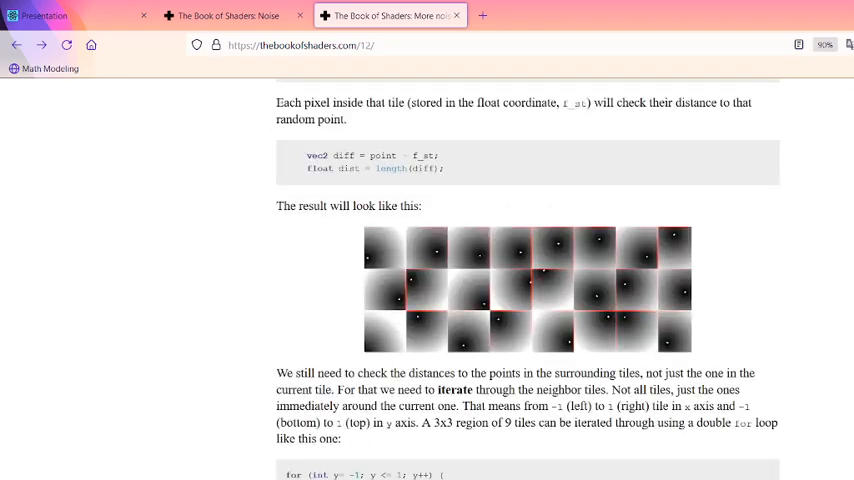
pyautogui.scroll(-3)
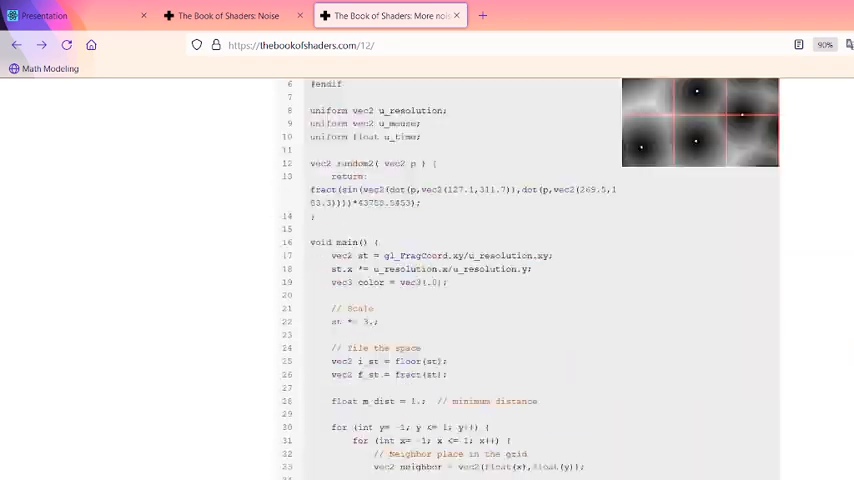
pyautogui.scroll(-3)
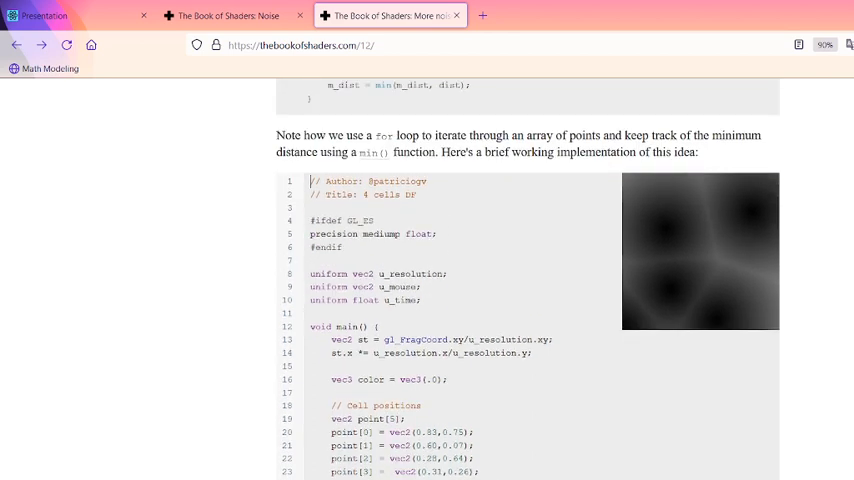
pyautogui.scroll(-3)
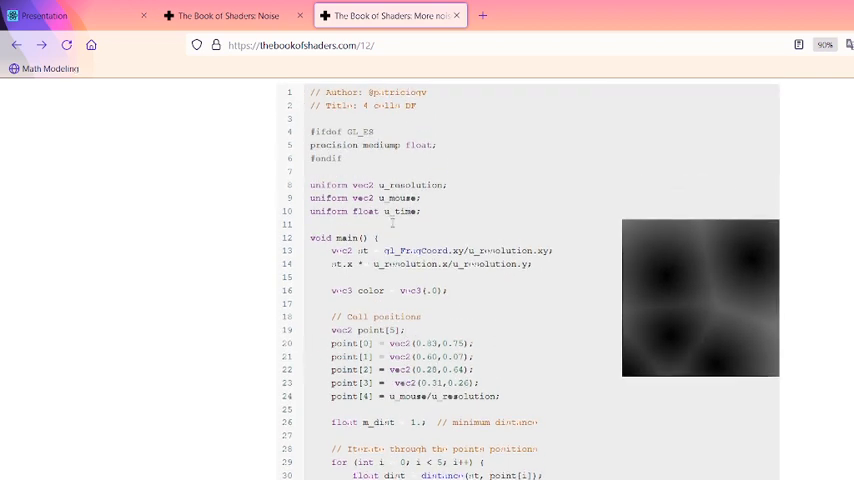
# Step: In the Noise tab's 2D noise editor, add u_time to the pos line so the pattern scrolls
pyautogui.click(230, 16)
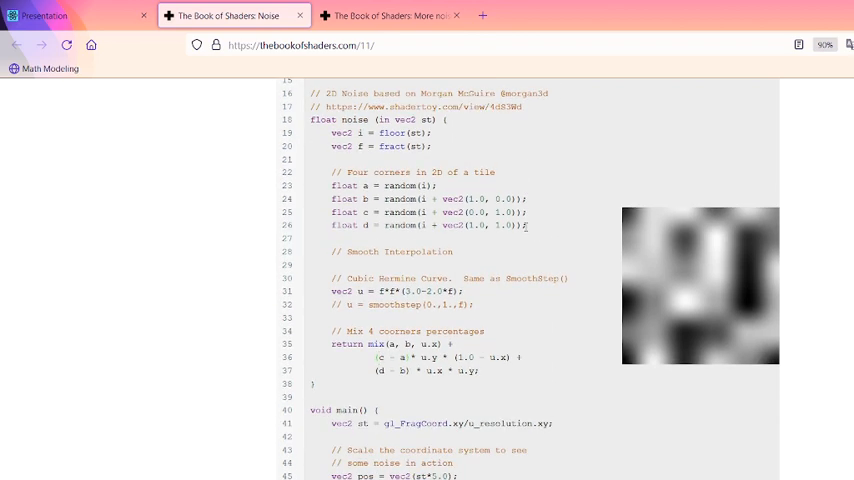
pyautogui.click(388, 16)
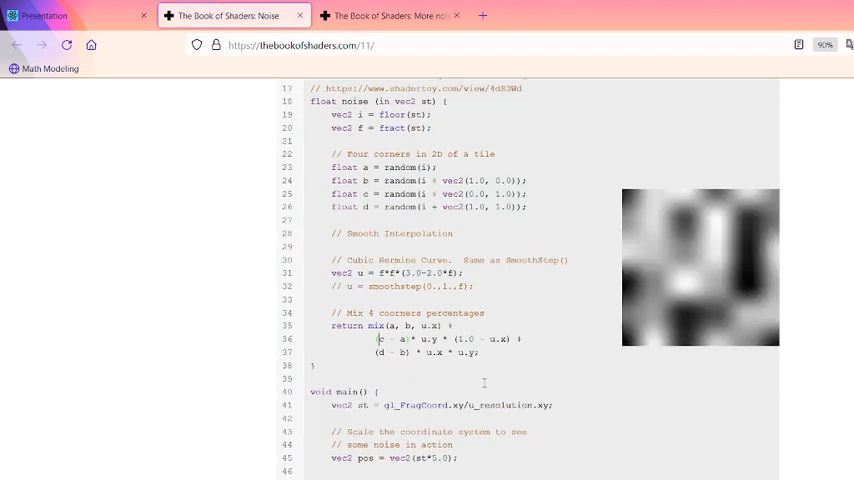
pyautogui.scroll(-3)
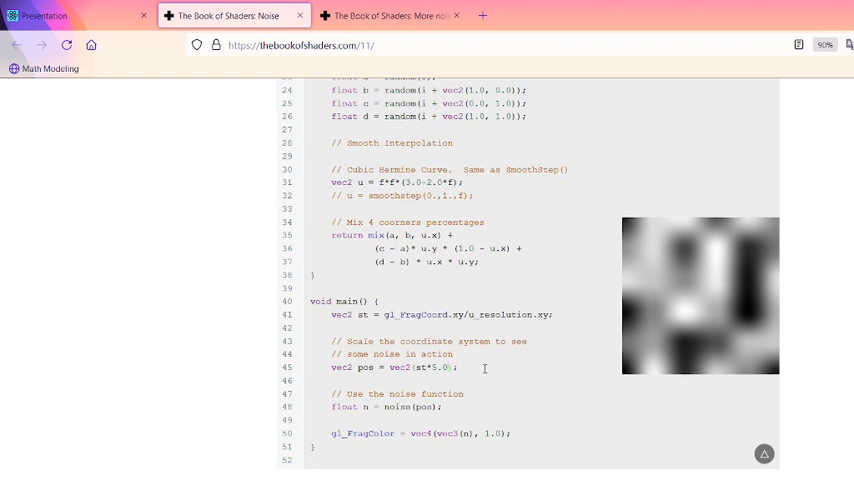
pyautogui.doubleClick(438, 368)
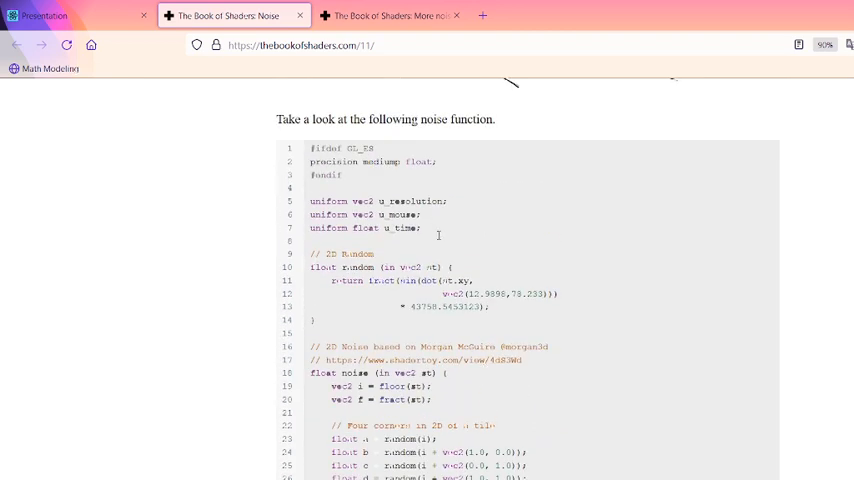
# Step: Return to the presentation's Additional Resources slide citing thebookofshaders.com and Sebastian Lague
pyautogui.scroll(-3)
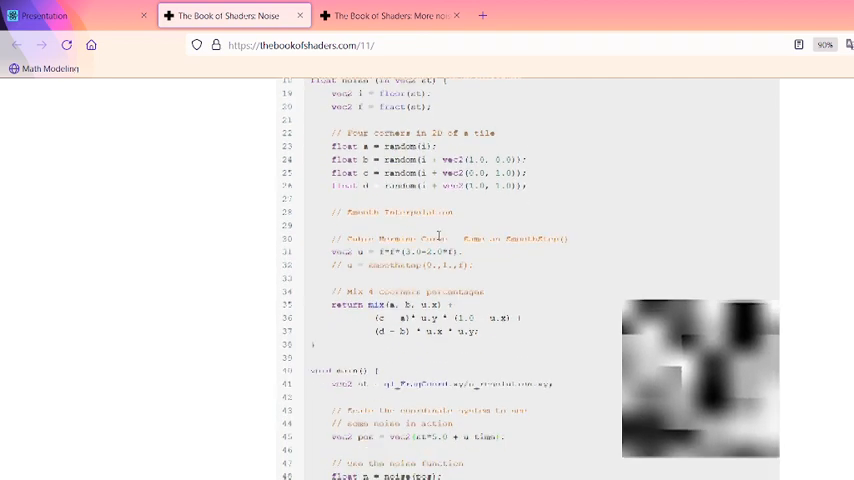
pyautogui.scroll(-3)
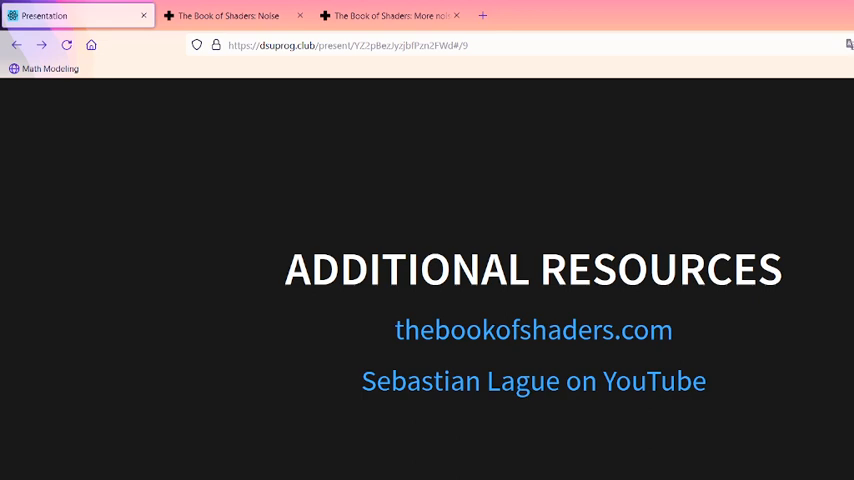
# Step: Switch back from the slides to the Noise example tab in the browser
pyautogui.click(230, 16)
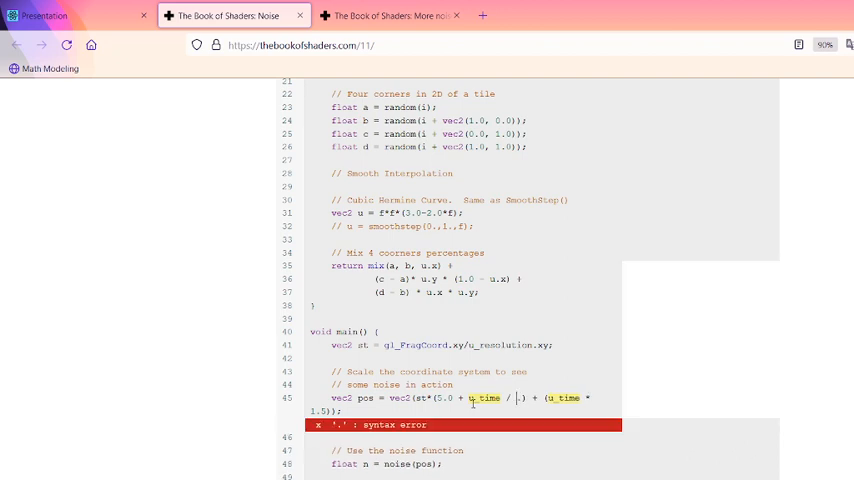
# Step: Complete the vec2 pos expression with 0.4 and 100. divisor, then begin the condition on pos.x
pyautogui.write('0.4')
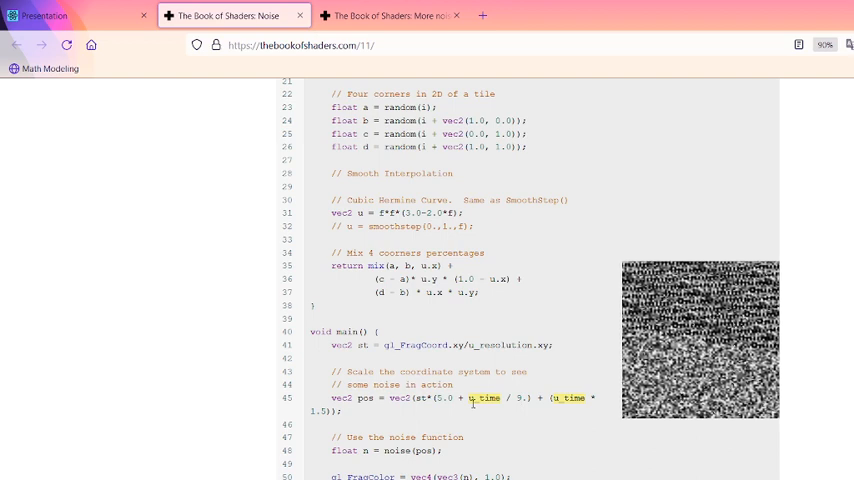
pyautogui.write('100.')
pyautogui.write('if(pos >')
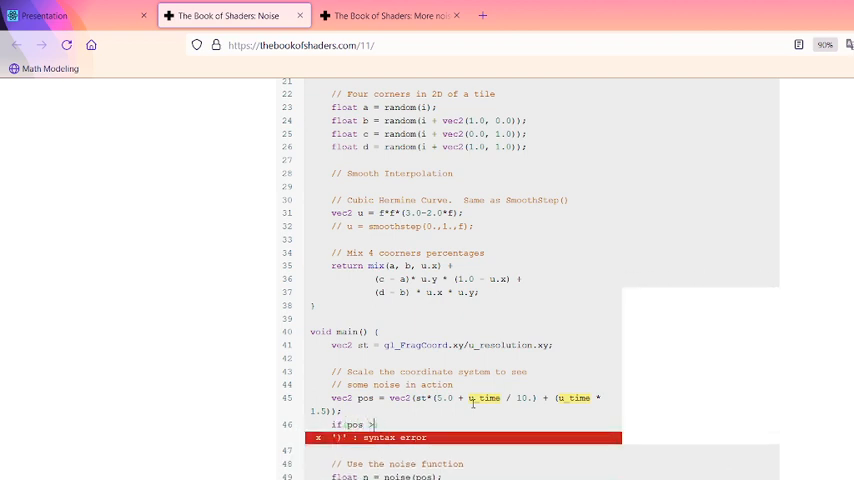
pyautogui.write('.x')
pyautogui.write('pos.x = 1500.;')
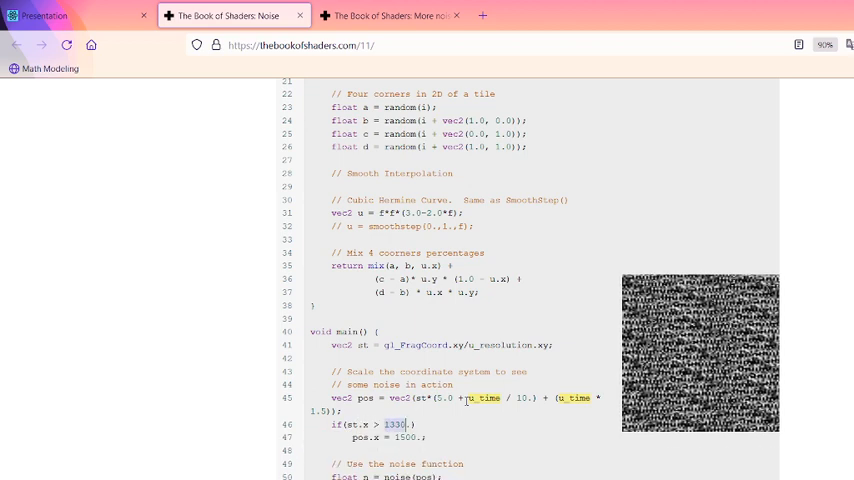
# Step: Correct the if condition so it tests pos.x > 0.5 before setting pos.x = 1500
pyautogui.press('BackSpace')
pyautogui.write('5')
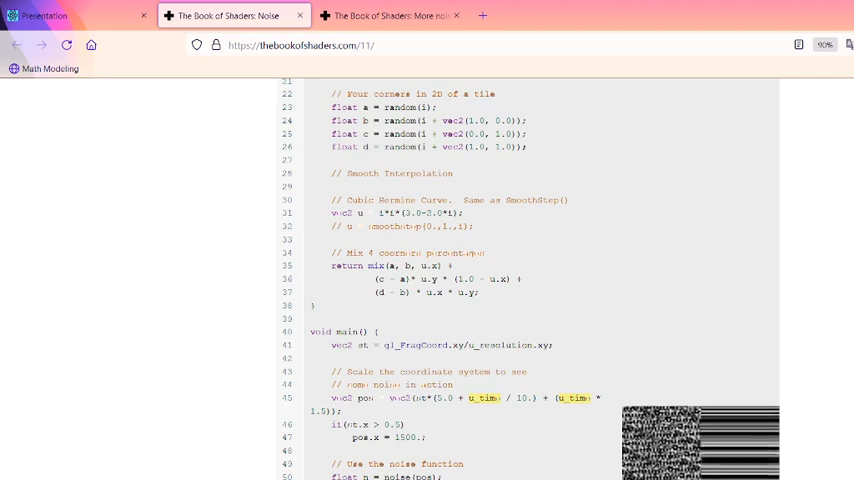
# Step: Below the noise call, begin a second if condition comparing against u_time >
pyautogui.scroll(-3)
pyautogui.write('if(st.y > ')
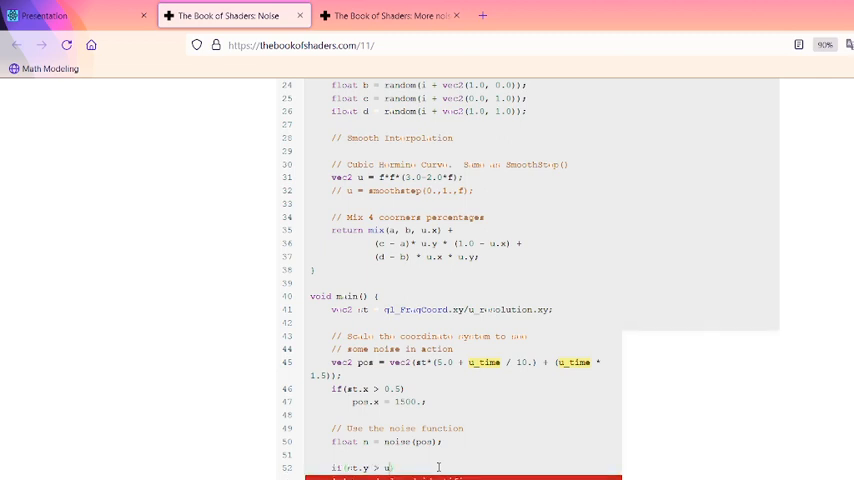
pyautogui.write('u_tim')
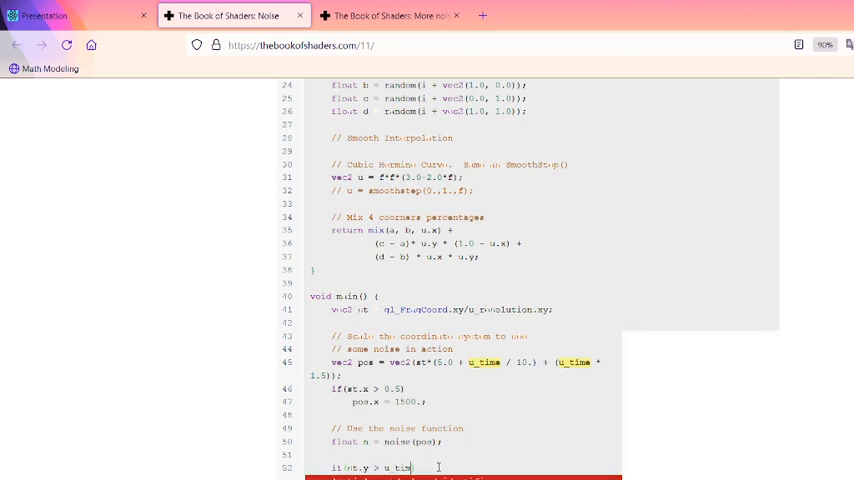
pyautogui.write('u_time >')
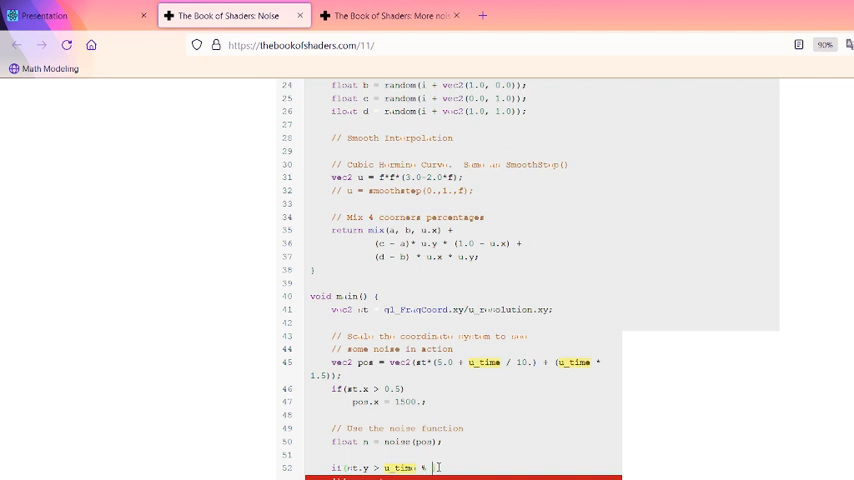